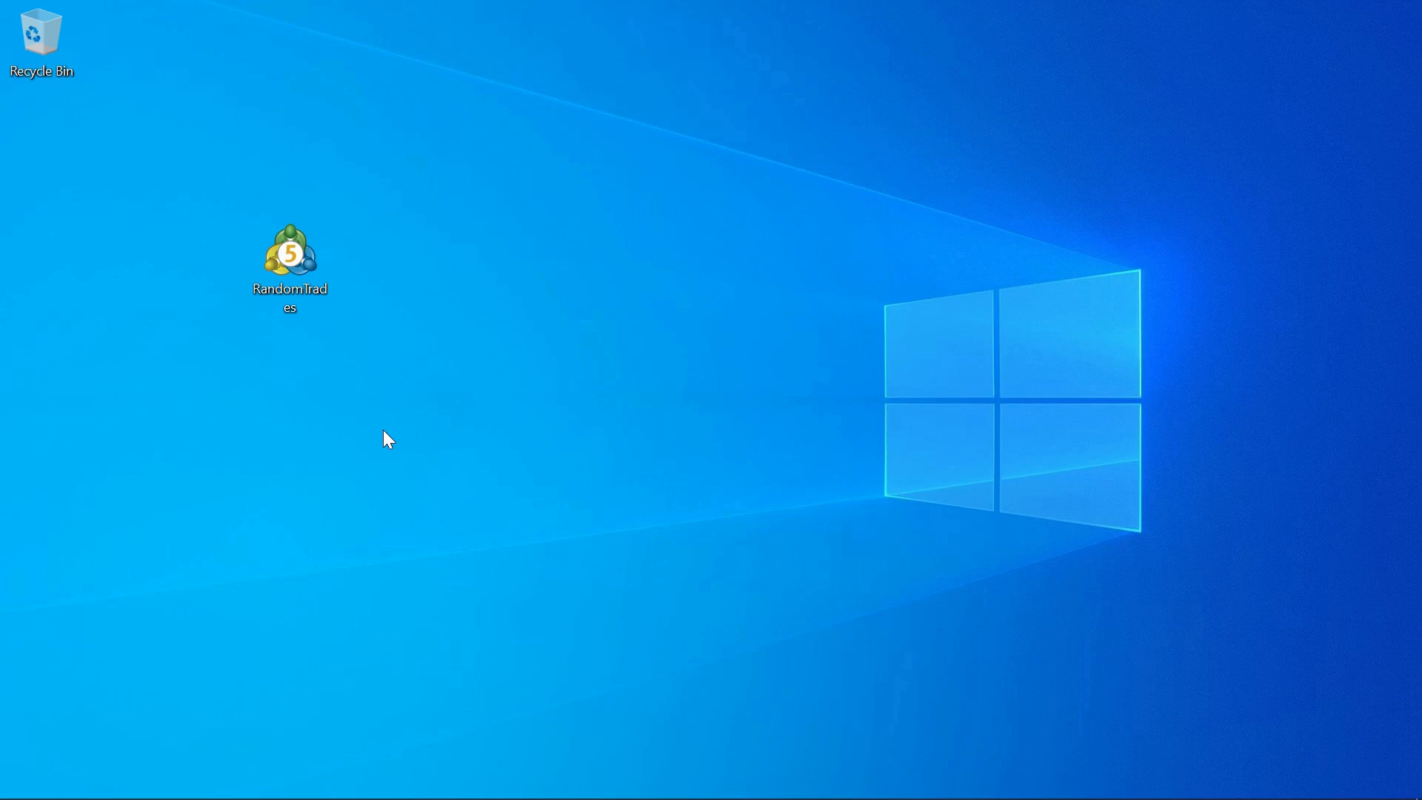
mouse_move(382, 433)
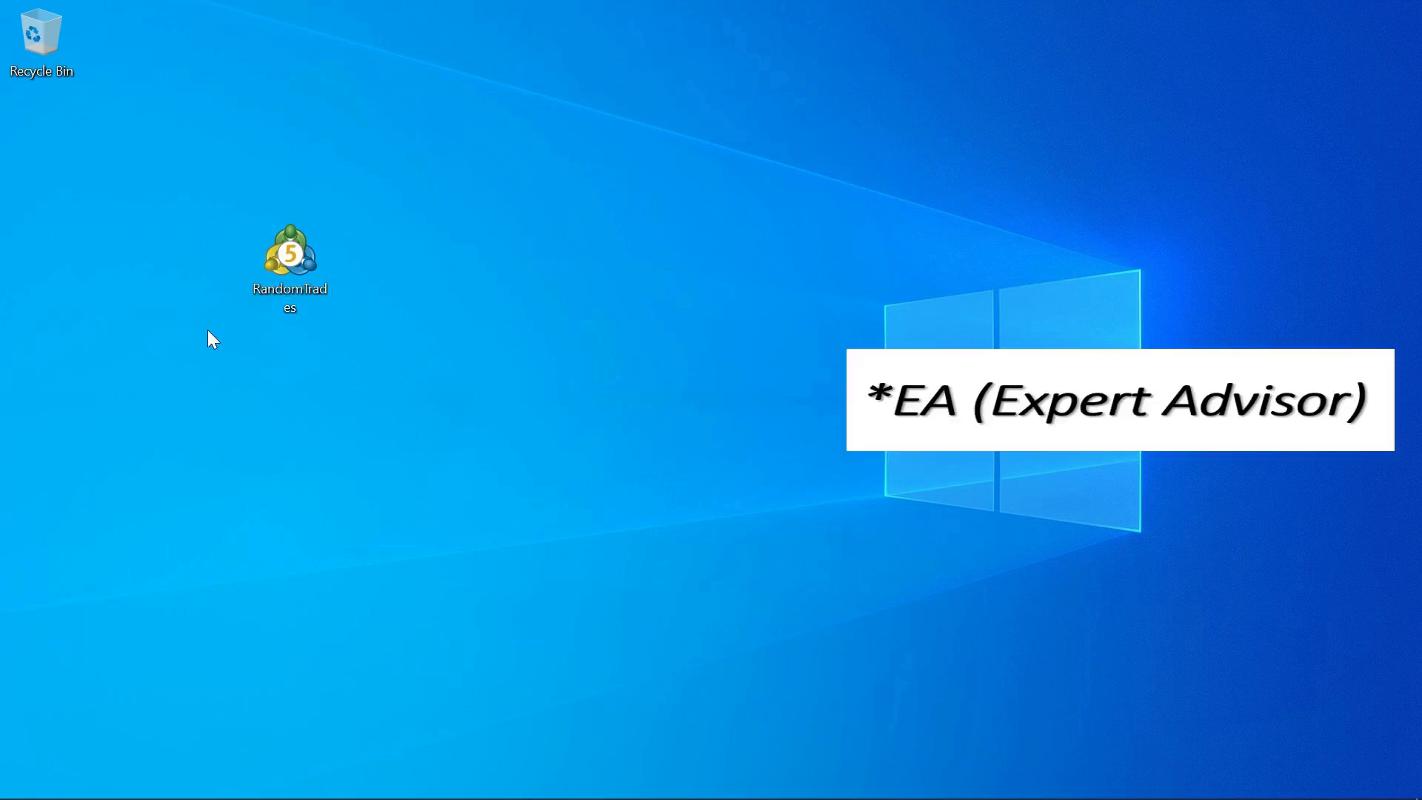
Drag the RandomTrades shortcut lower and to the left on the desktop
left_click_drag(290, 258, 207, 376)
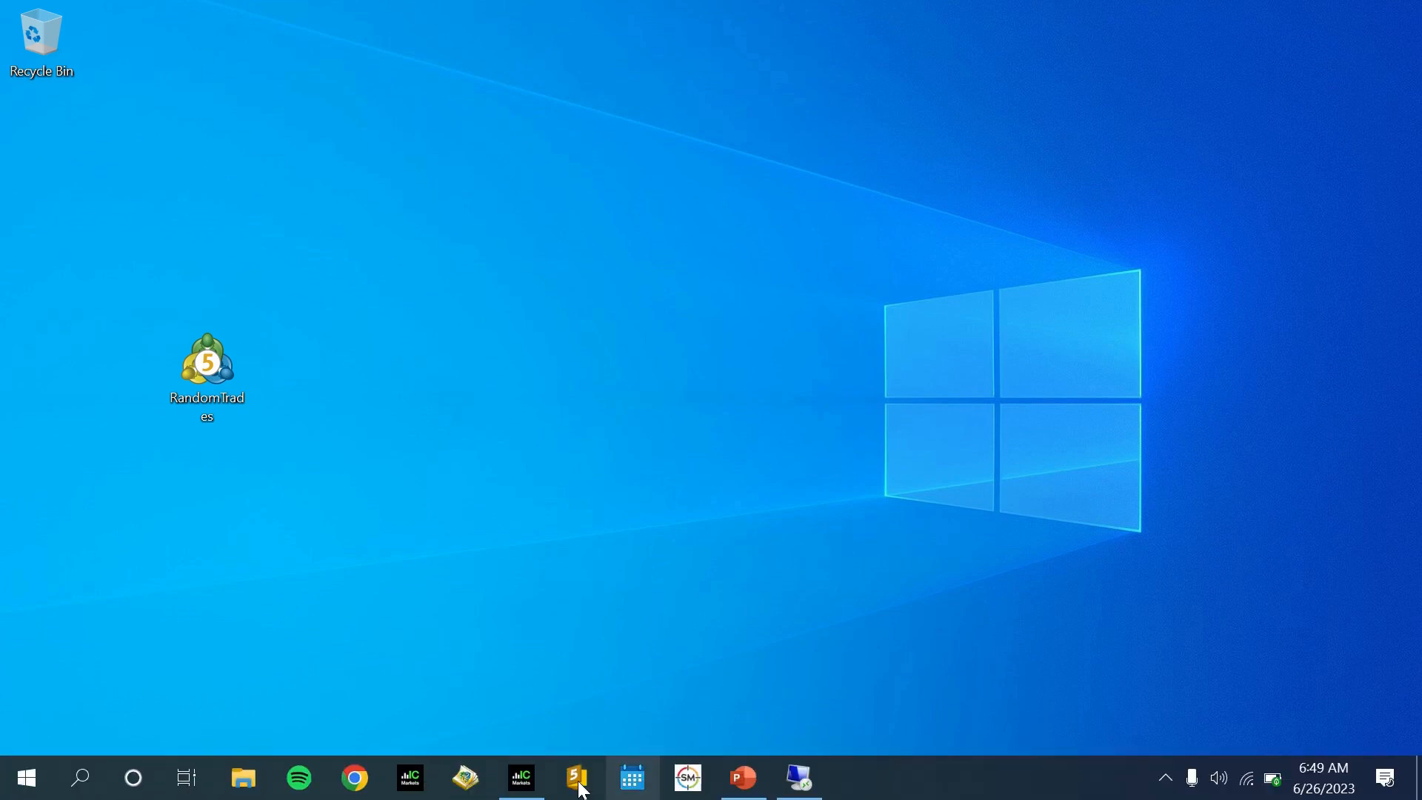
In the RDP session, confirm RandomTrades is in the MQL5 Experts folder, then close Explorer
left_click(576, 777)
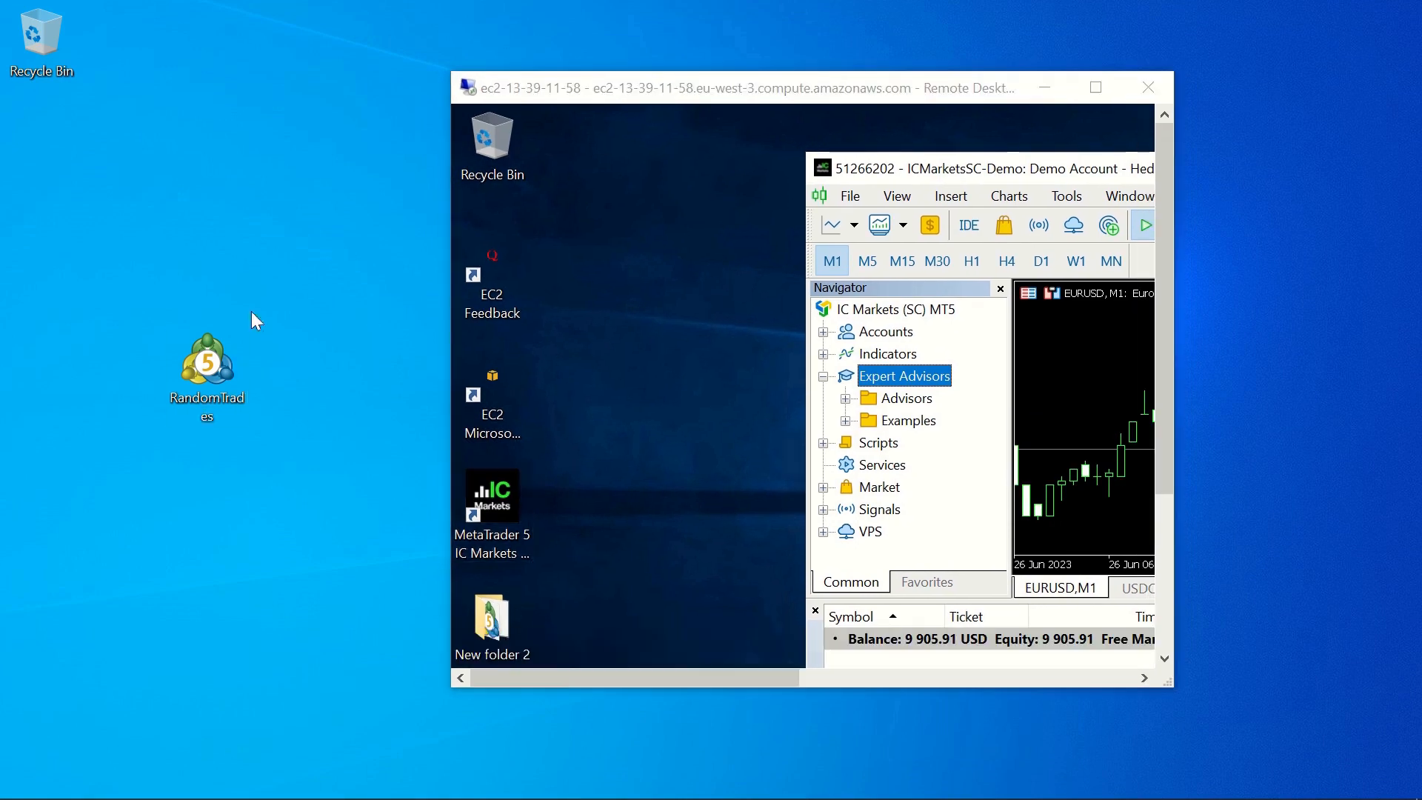
right_click(653, 390)
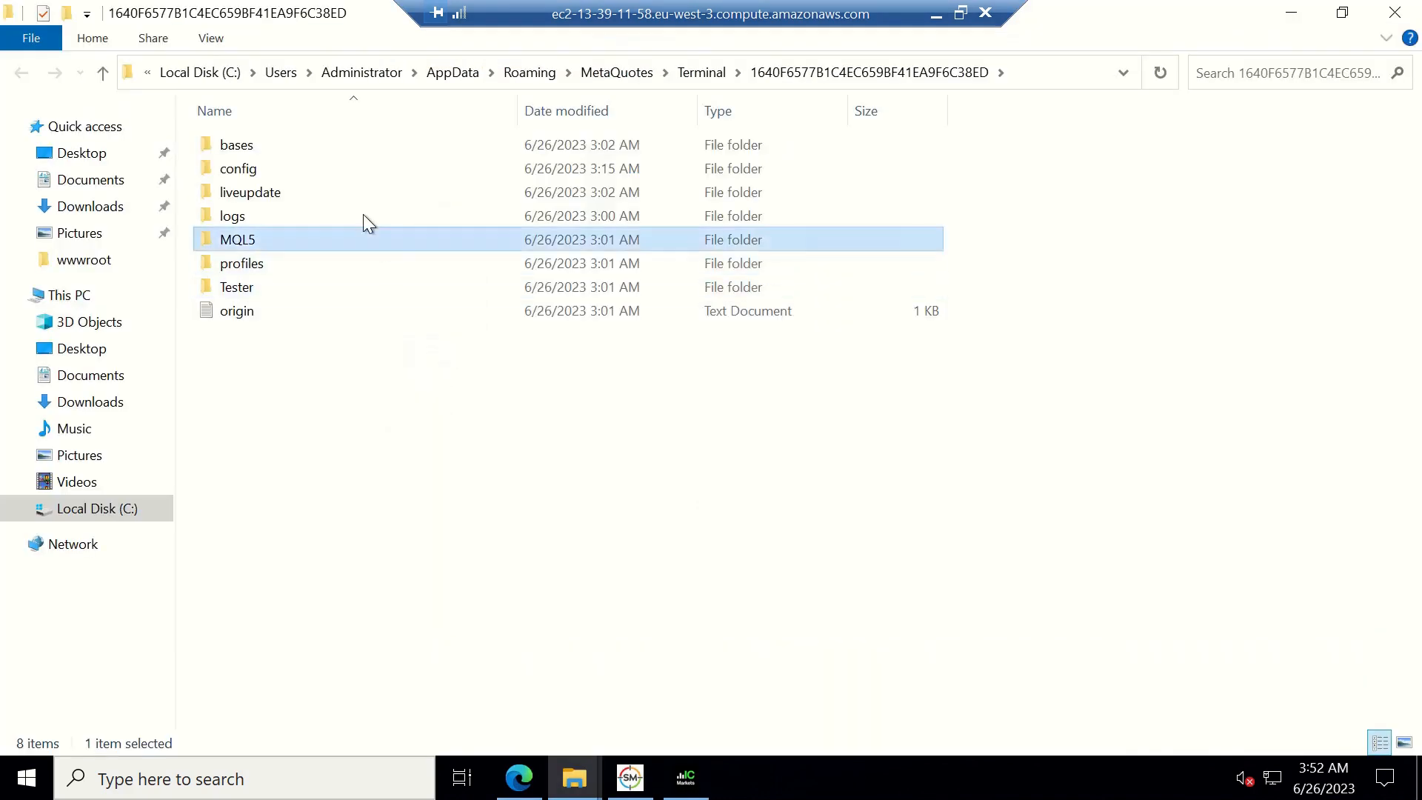
double_click(237, 239)
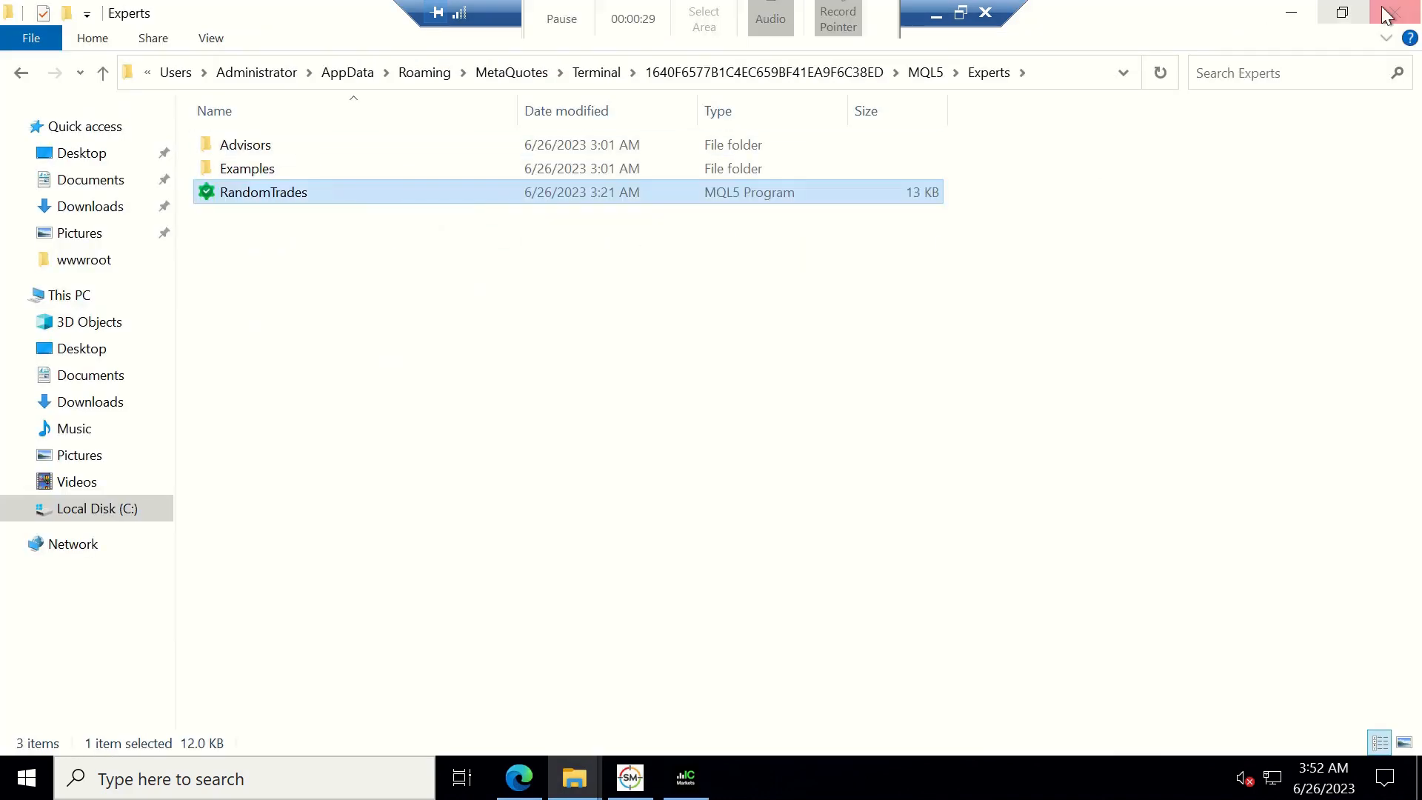
left_click(684, 779)
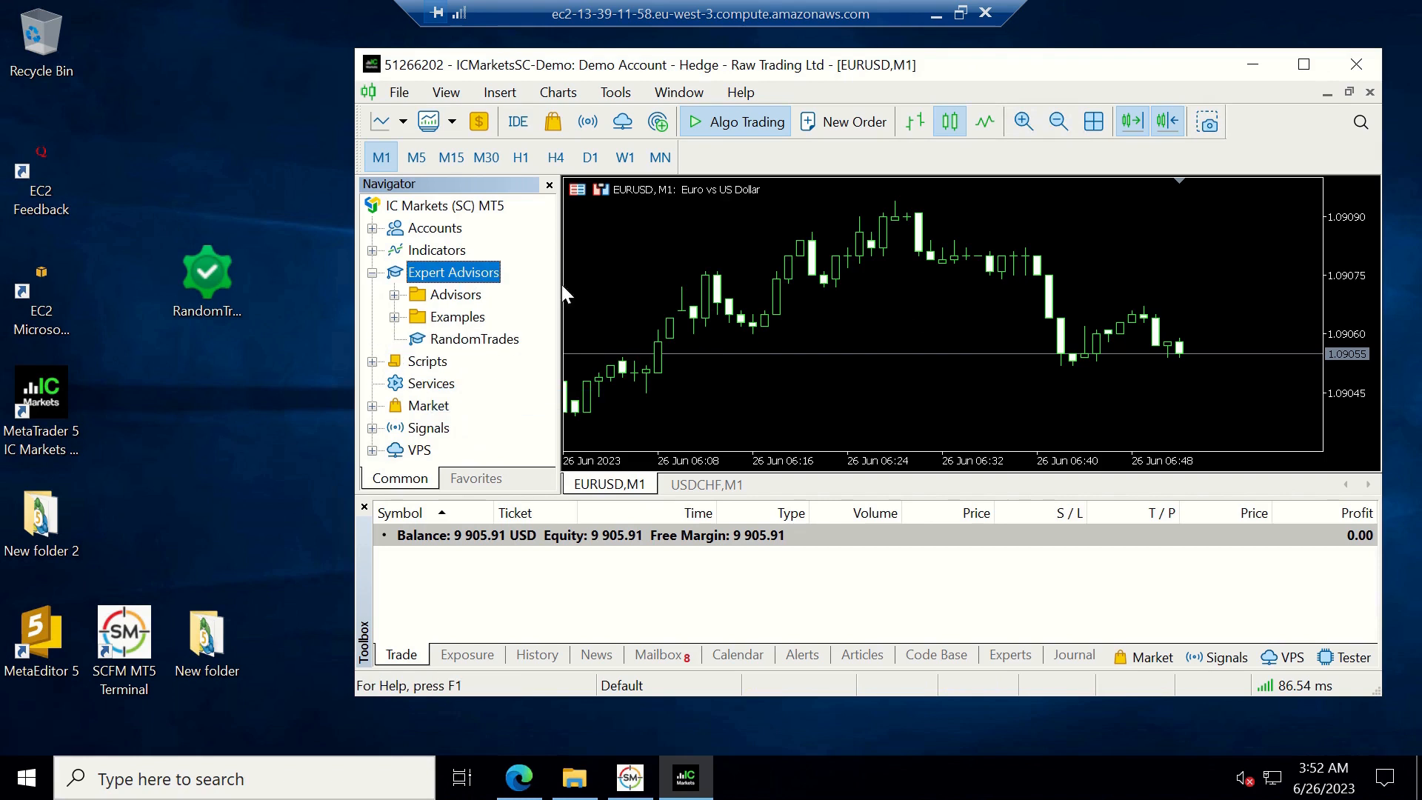
Attach RandomTrades to the EURUSD M1 chart so it opens a 0.2-lot buy
left_click(476, 338)
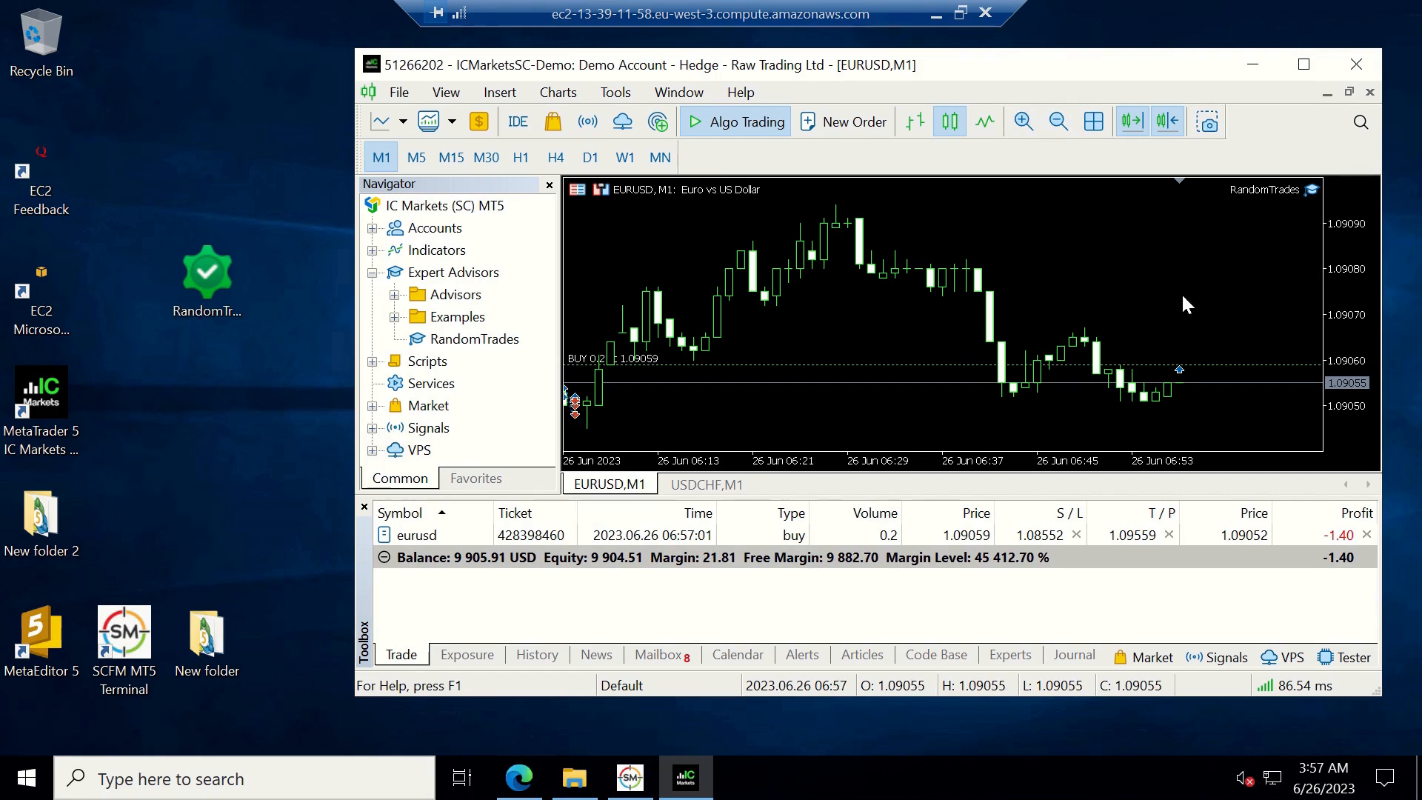
mouse_move(1351, 484)
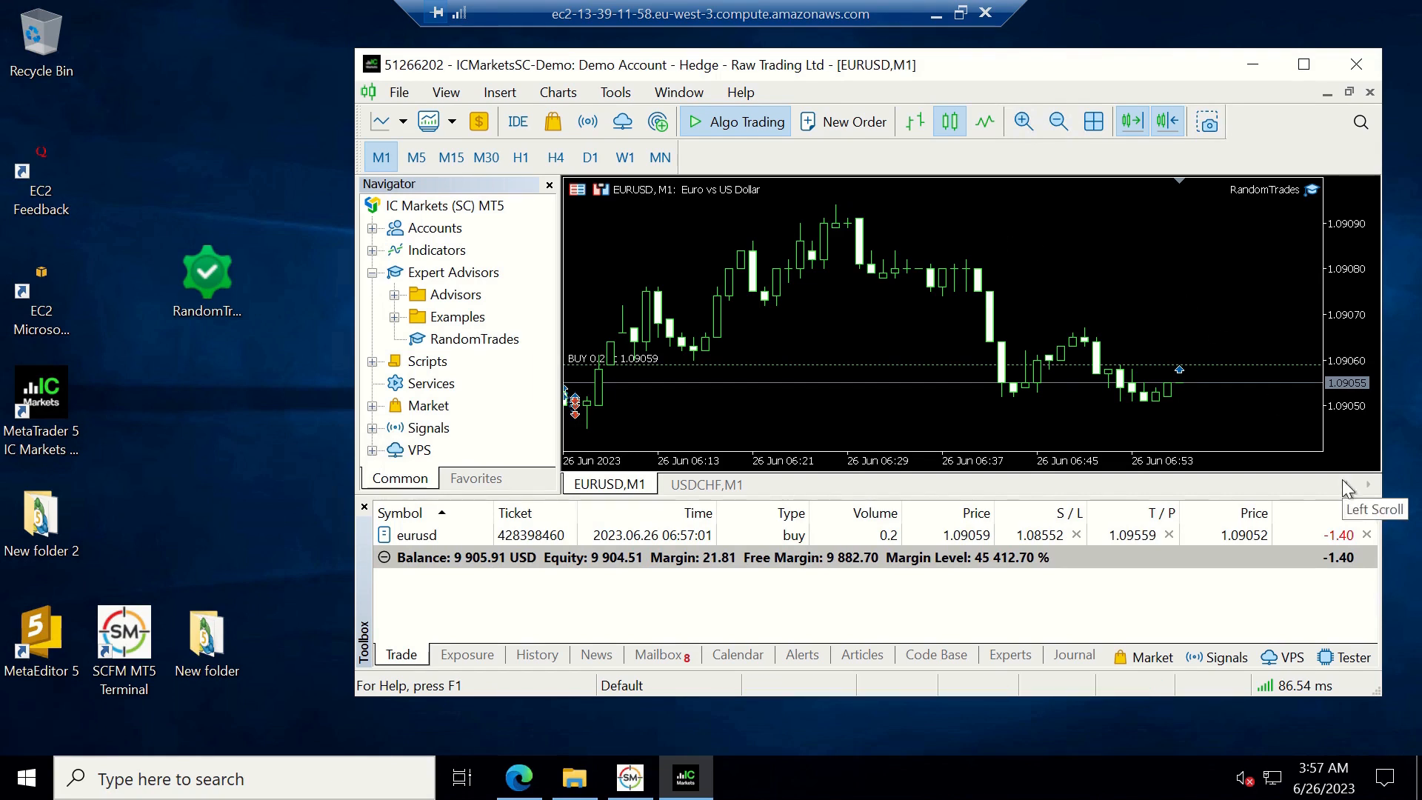
mouse_move(1259, 435)
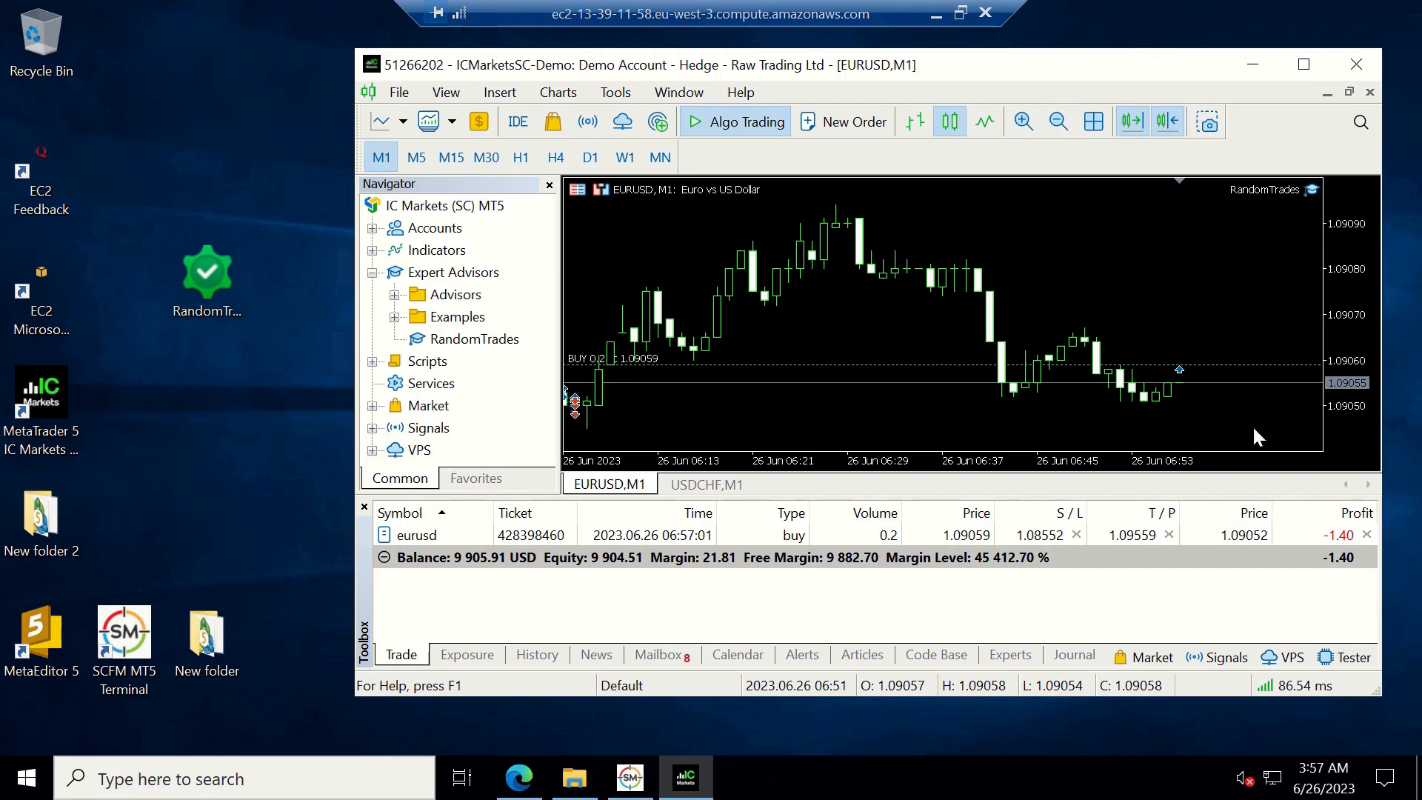
mouse_move(1367, 533)
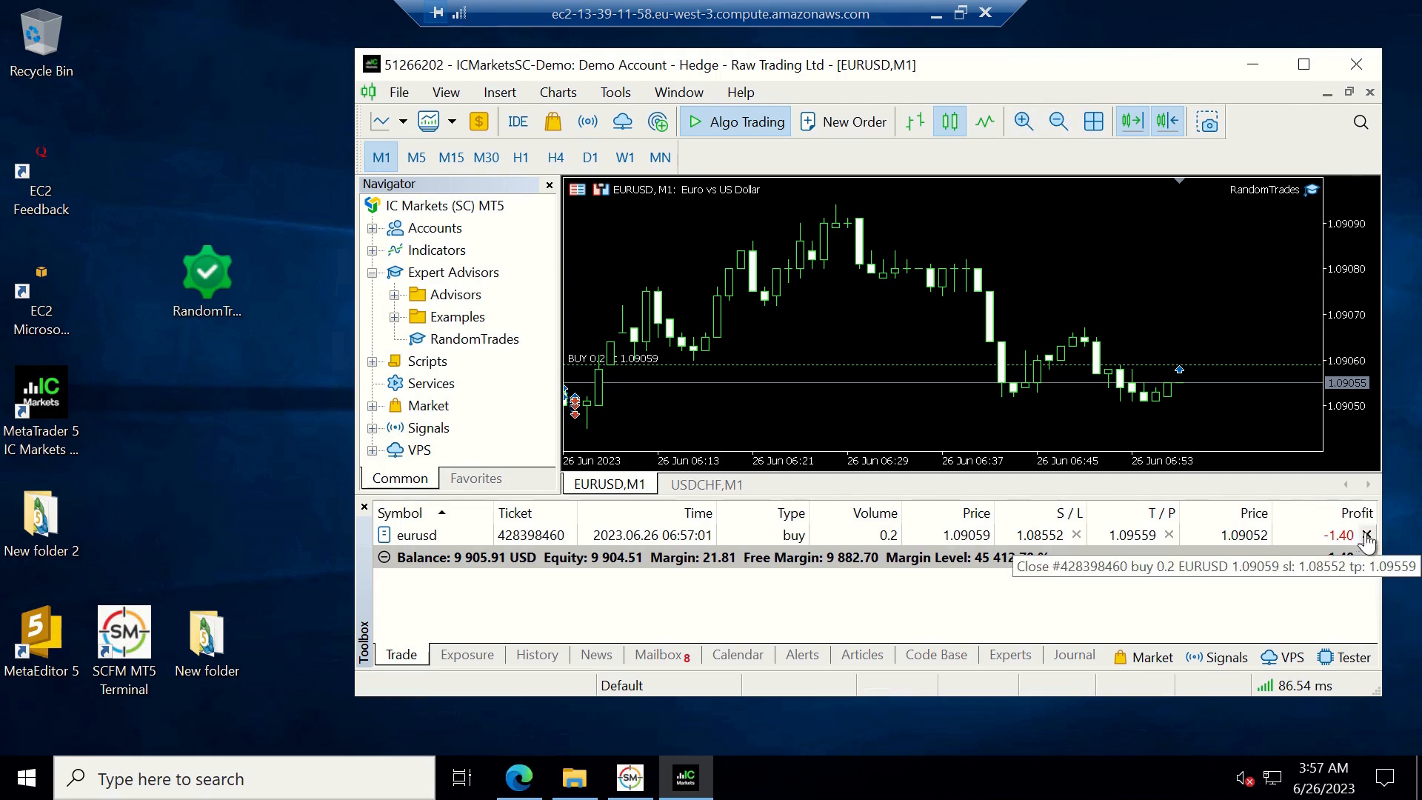
Close the EURUSD positions RandomTrades opened: the 0.2-lot buy, a sell, and two buys
left_click(1366, 534)
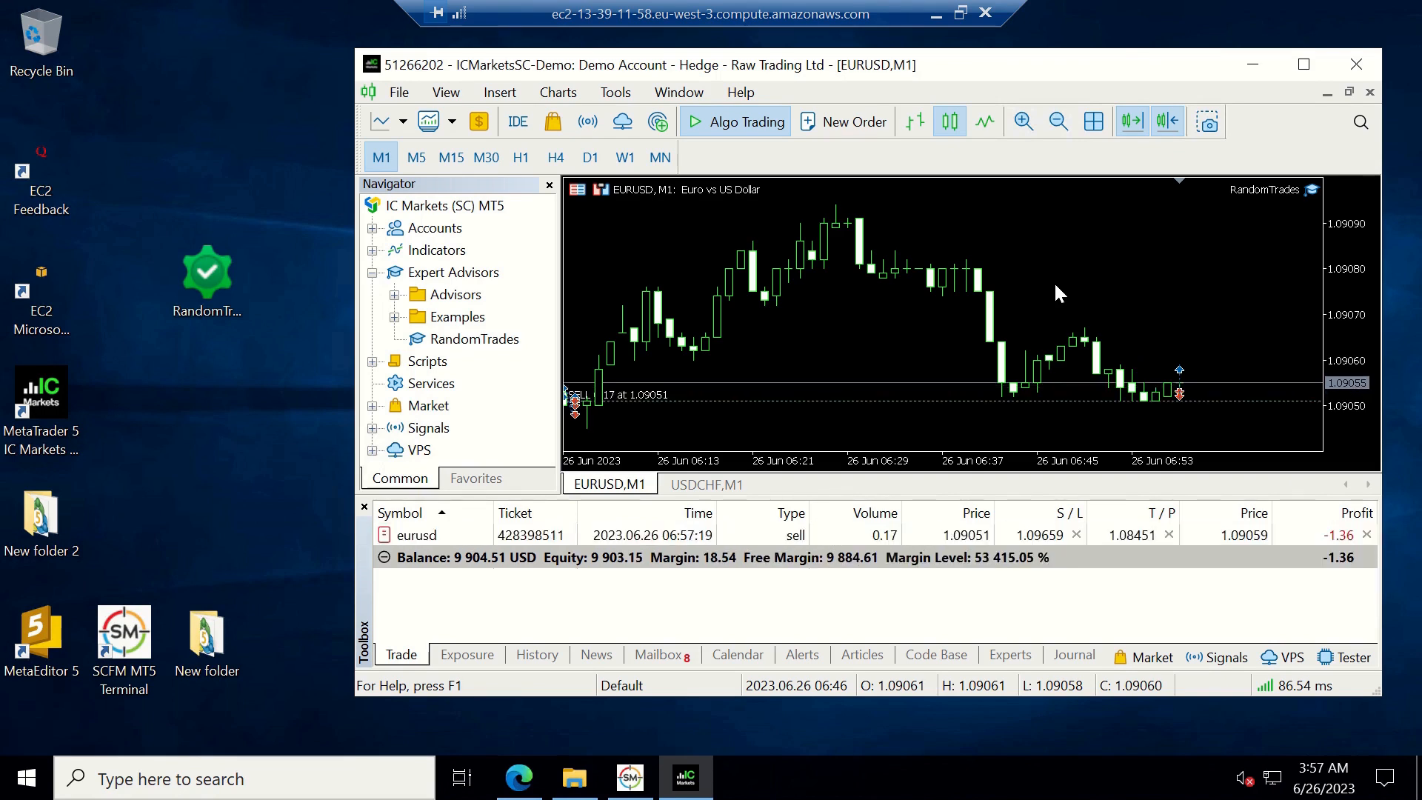
mouse_move(1156, 327)
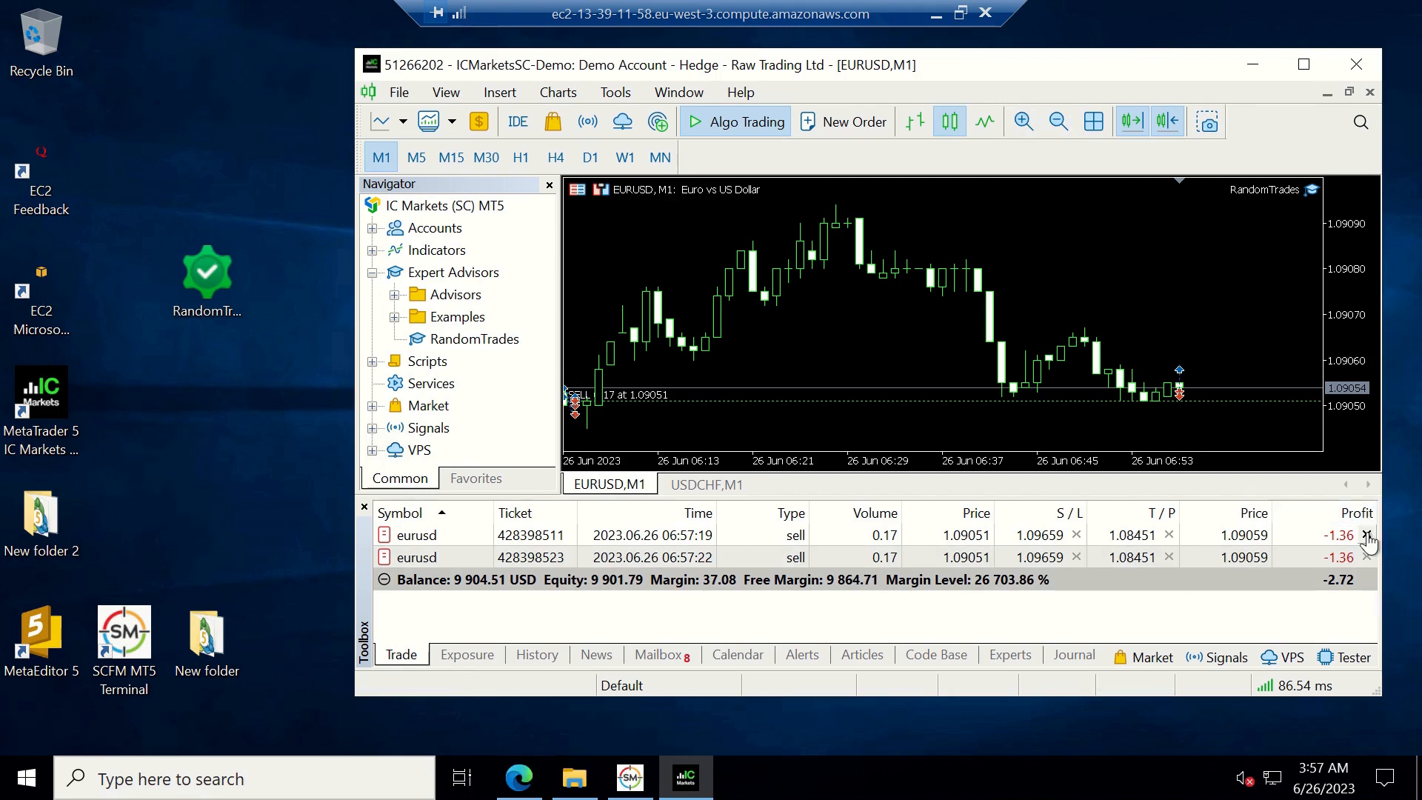
left_click(1367, 535)
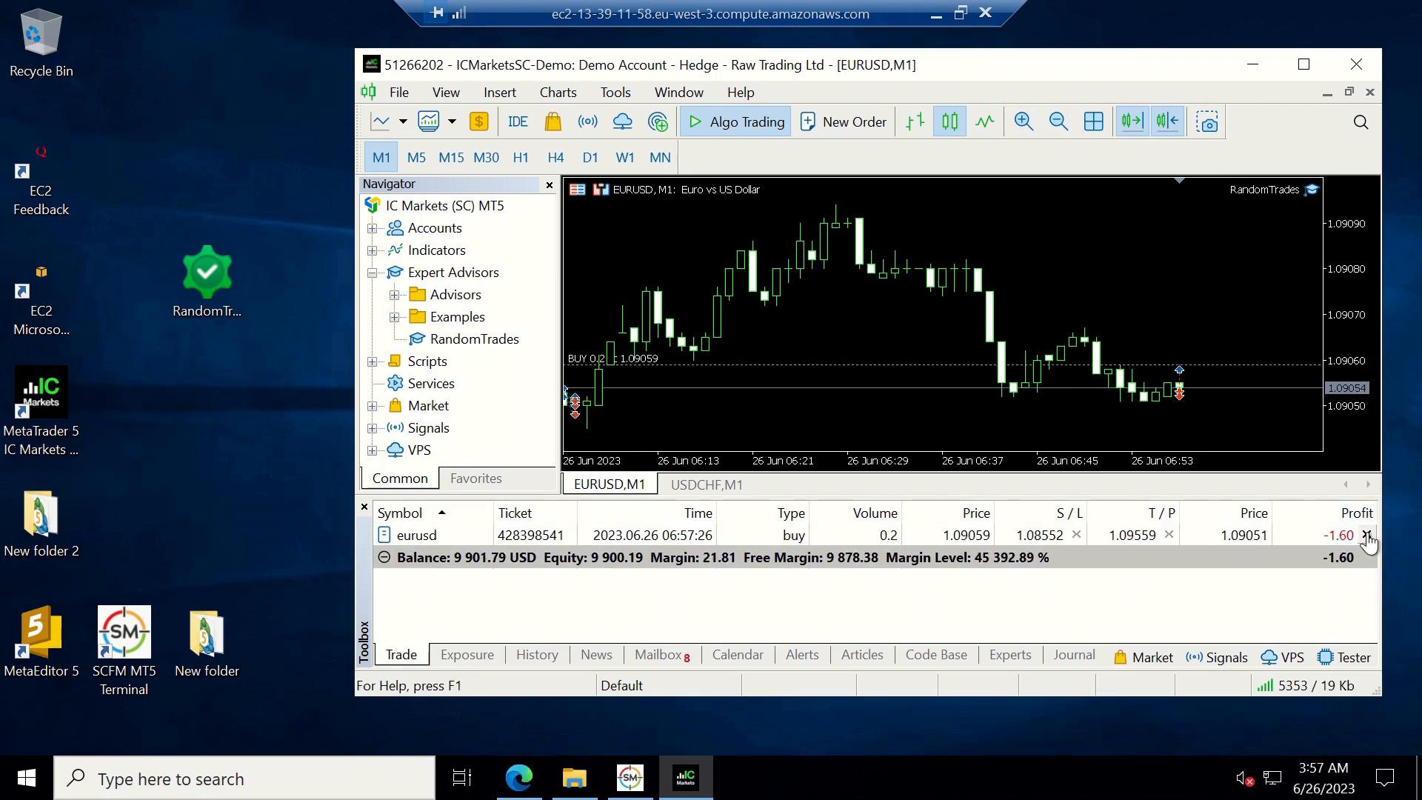
left_click(1368, 534)
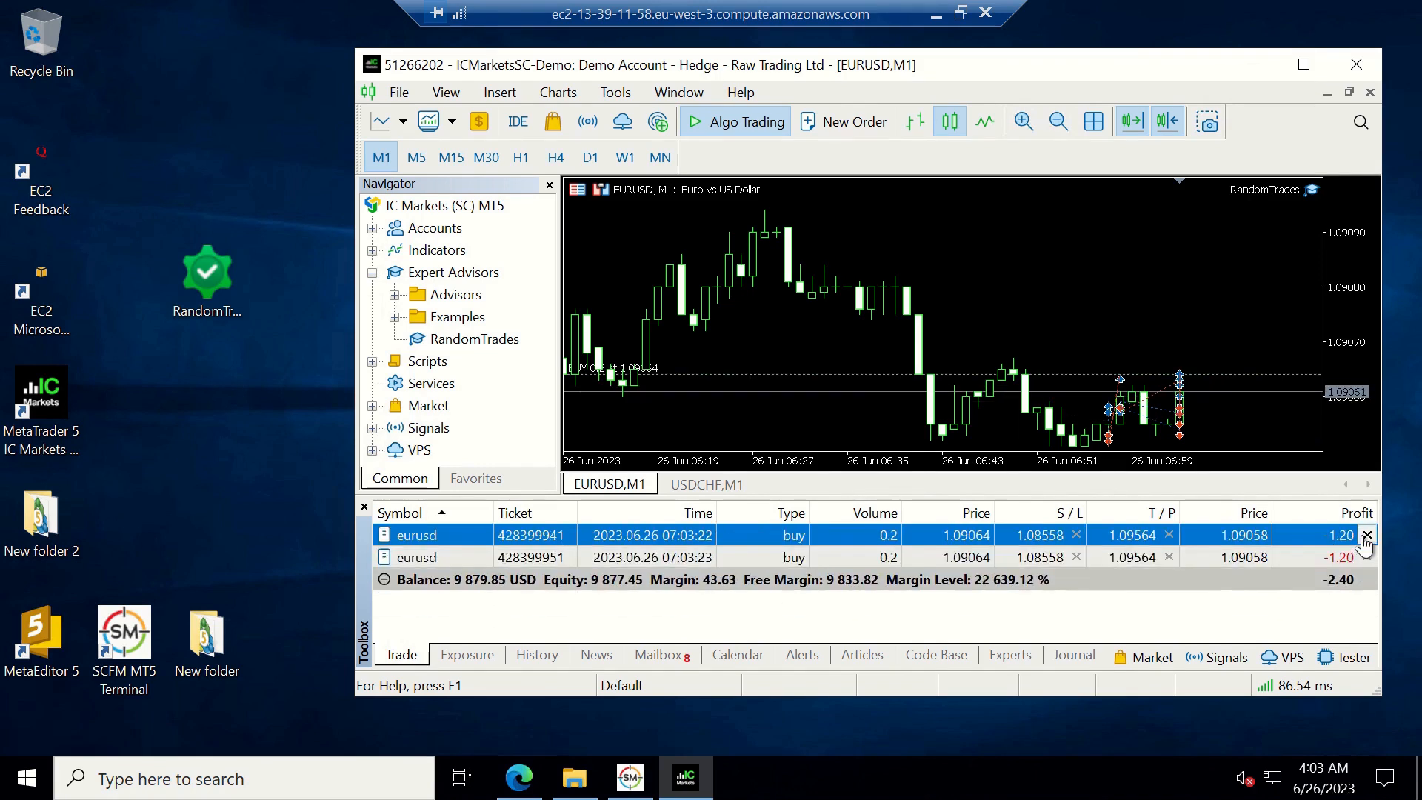
left_click(1367, 534)
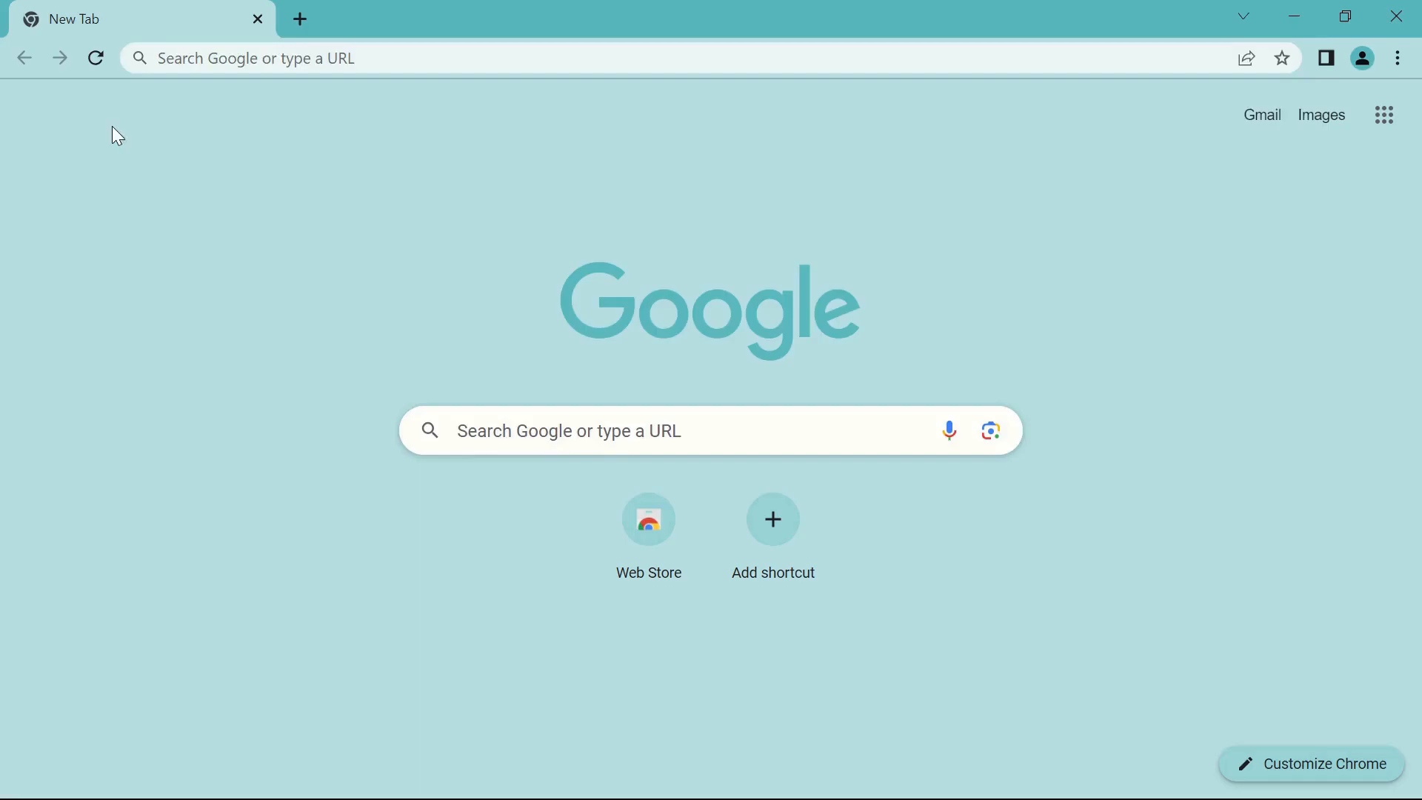
Go to aws.amazon.com and sign in to the console as root user, retrying the password
type("aws.amazon.com")
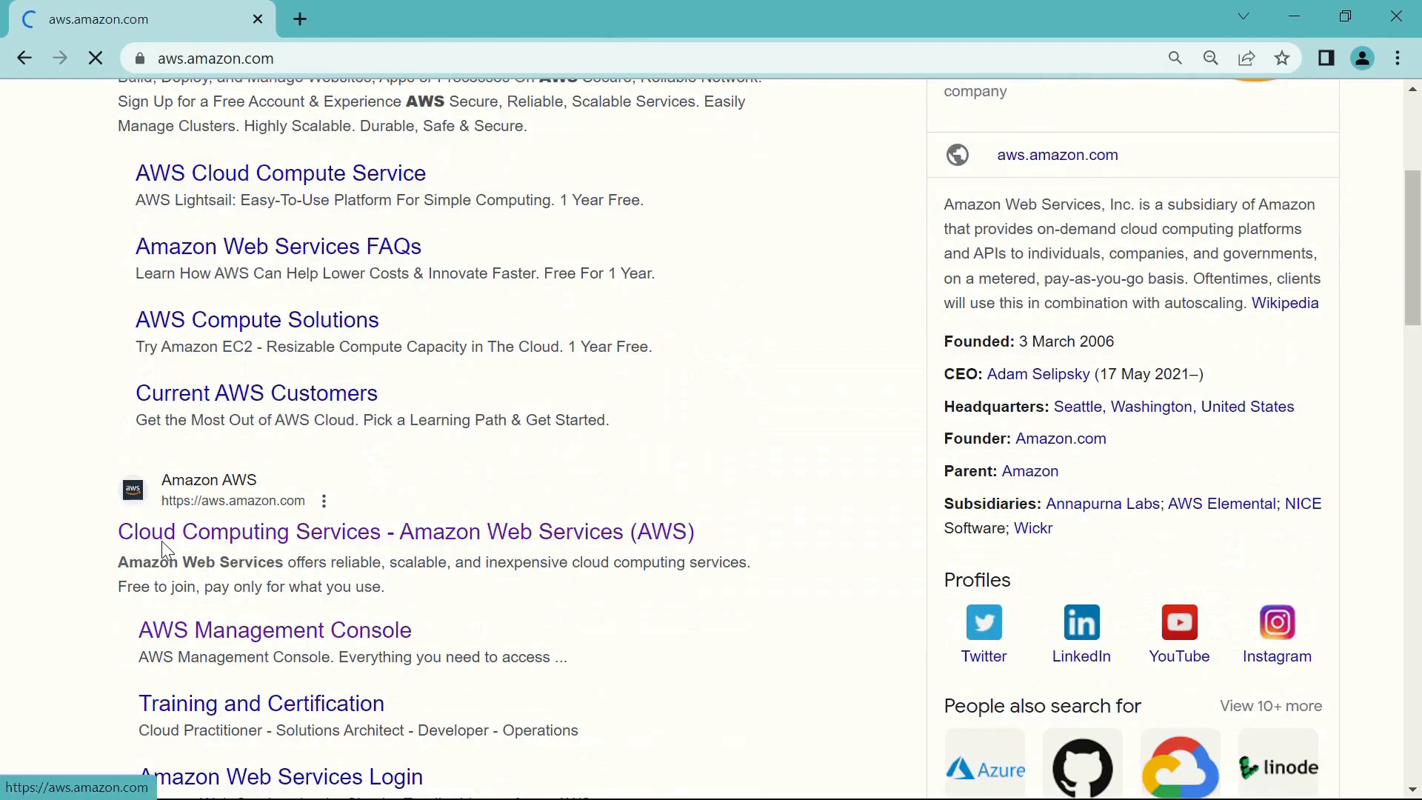
left_click(405, 531)
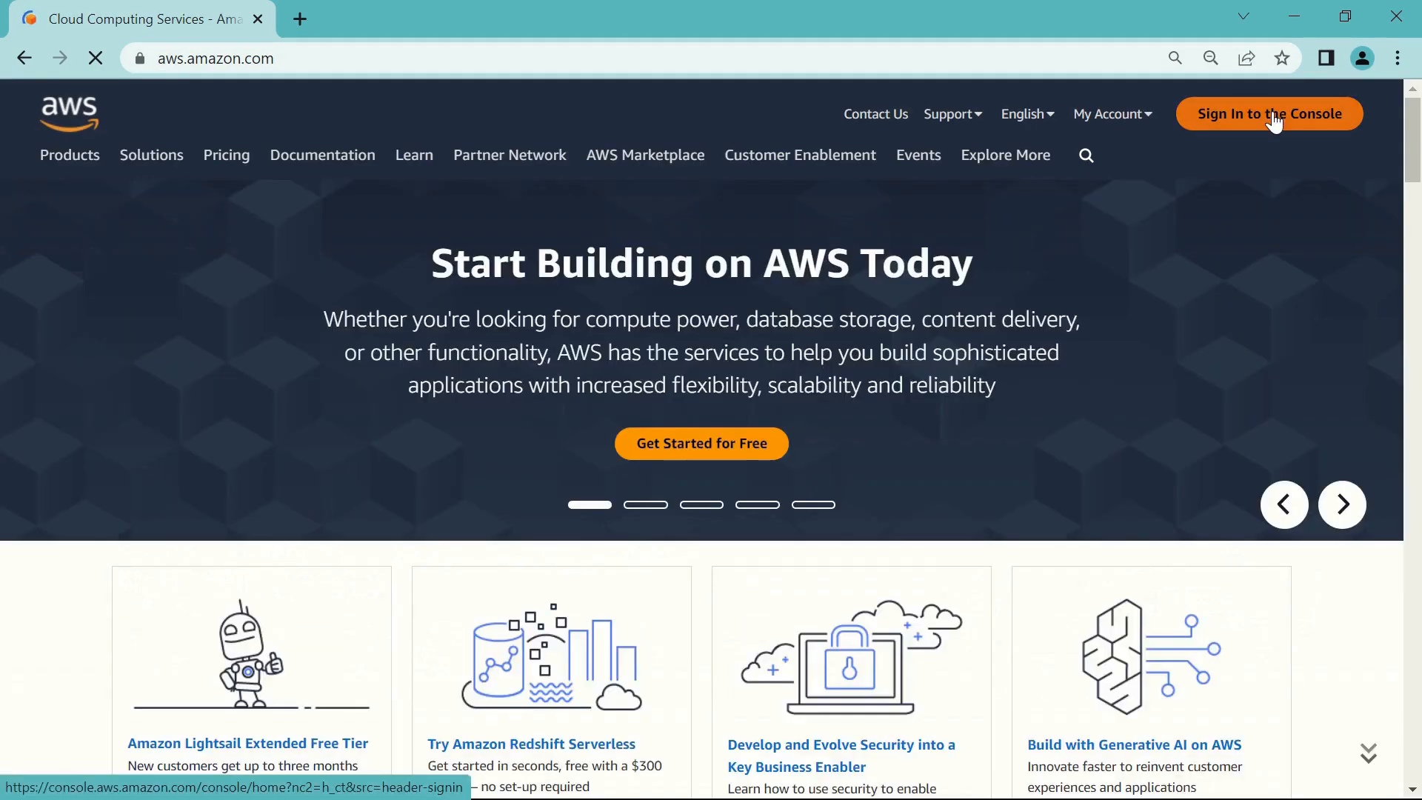
left_click(1268, 113)
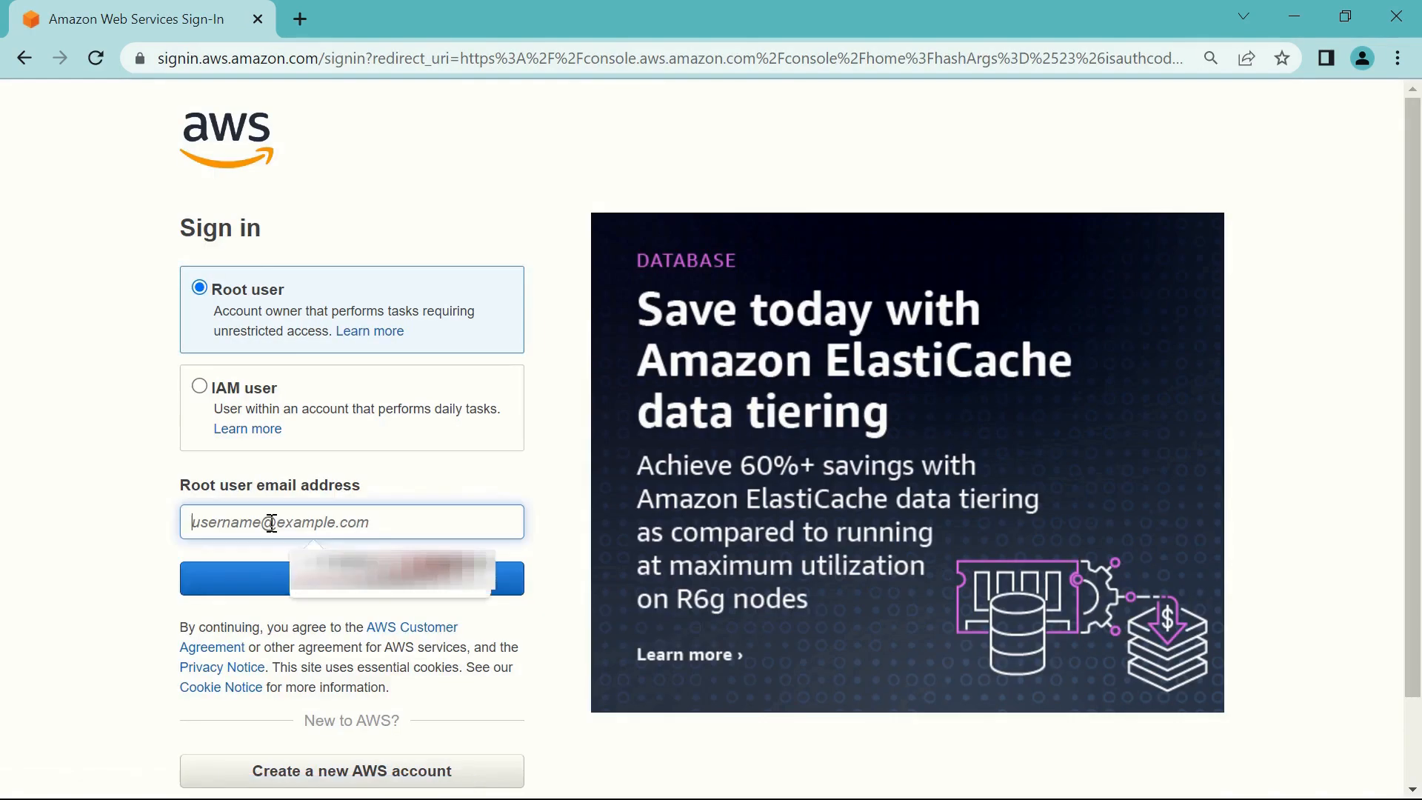
left_click(351, 577)
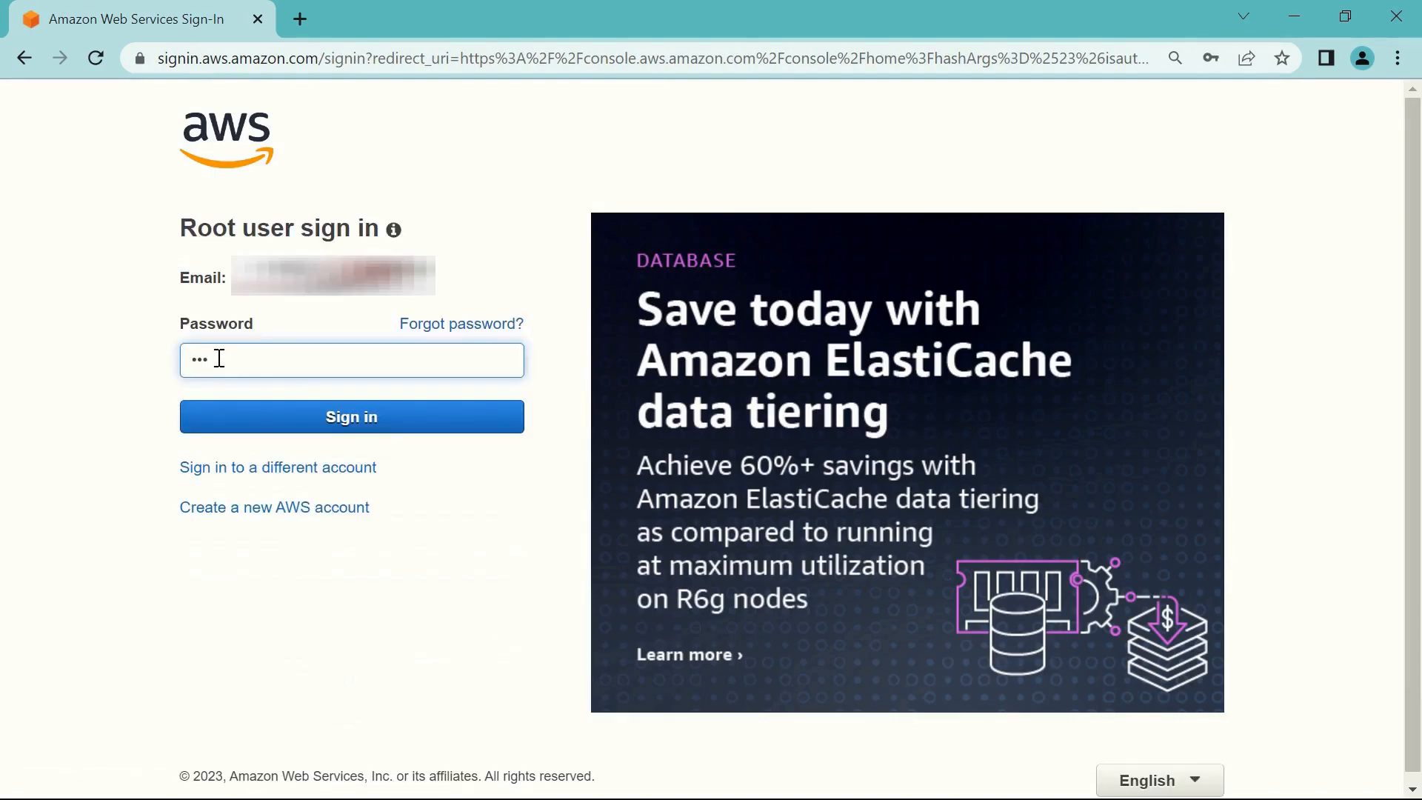
left_click(351, 416)
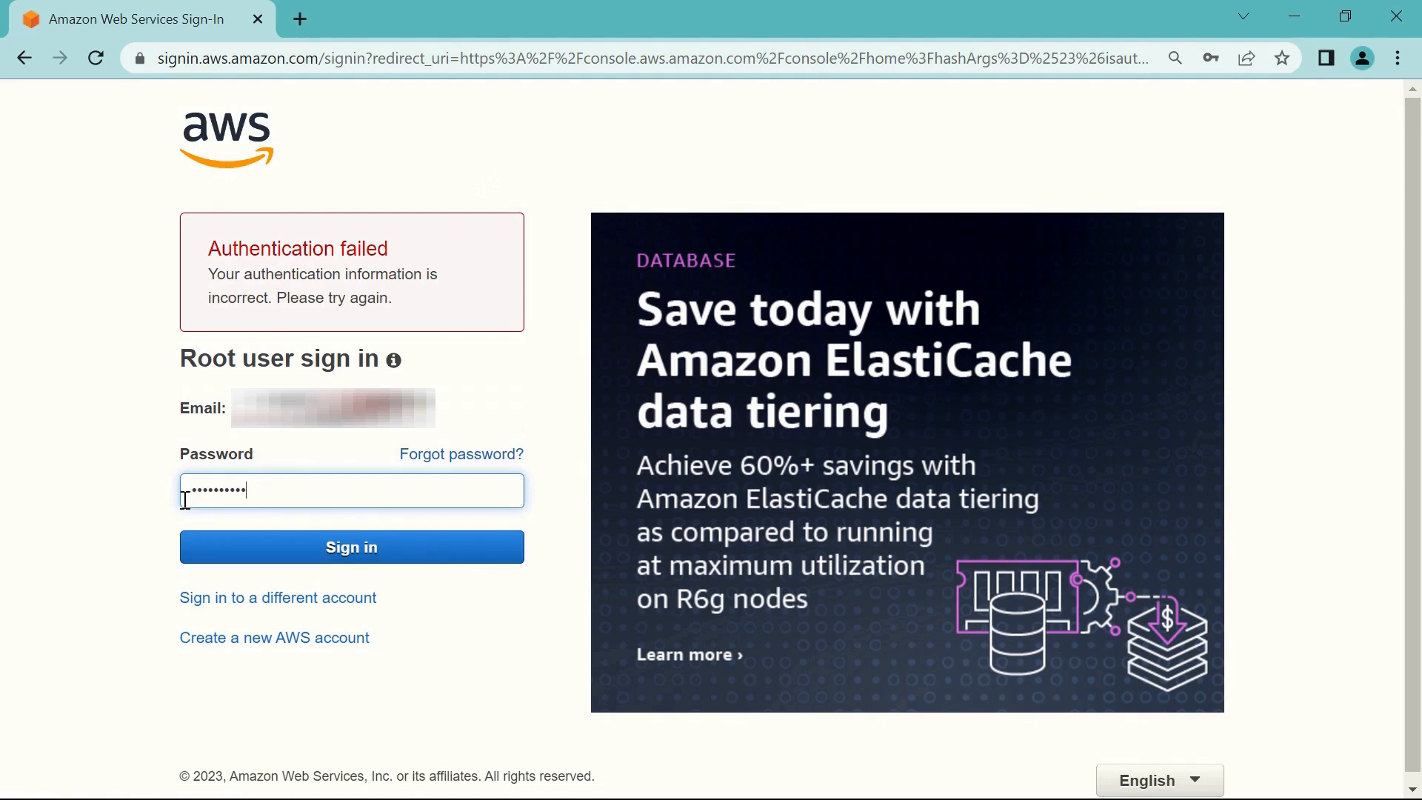
left_click(351, 546)
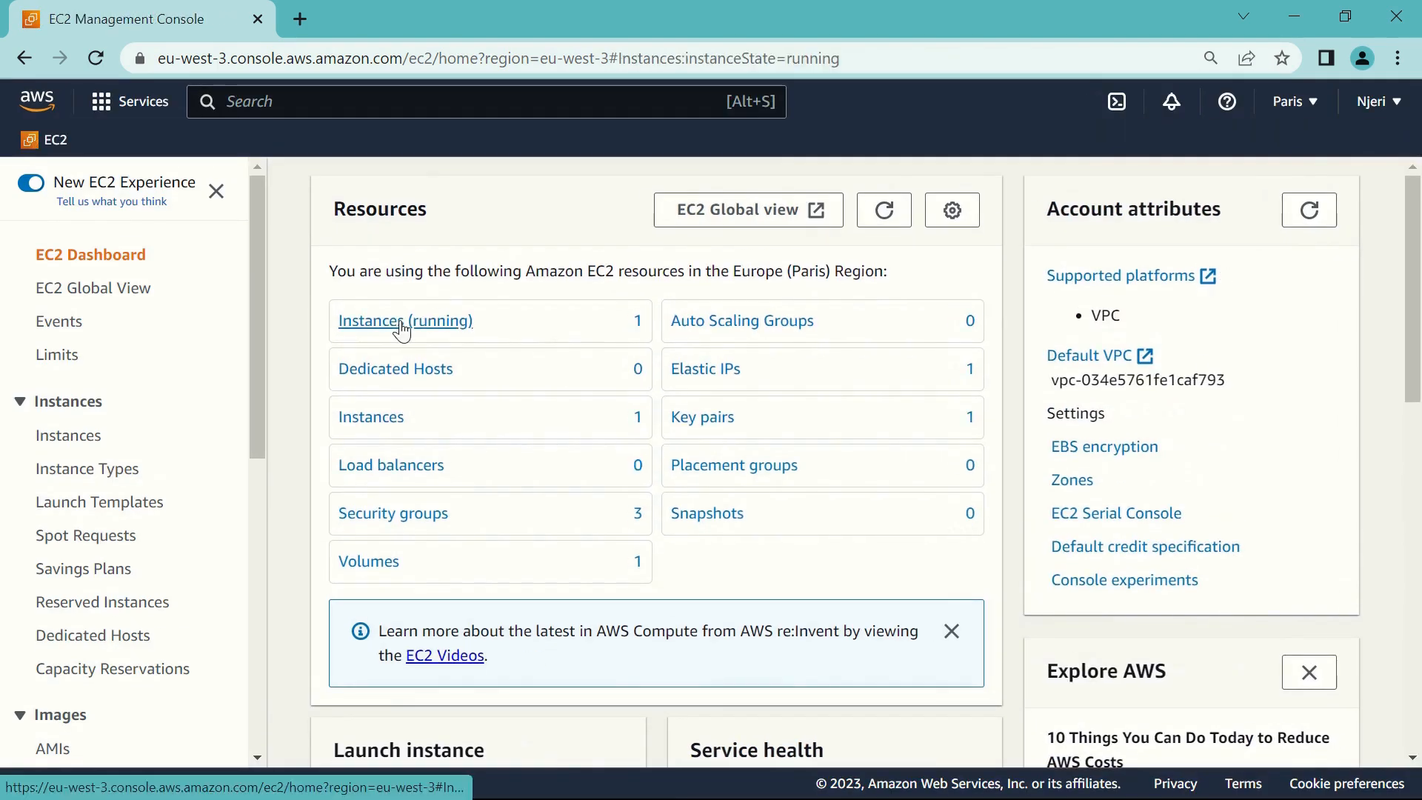
List the running EC2 instances and select the t2.micro instance
left_click(404, 320)
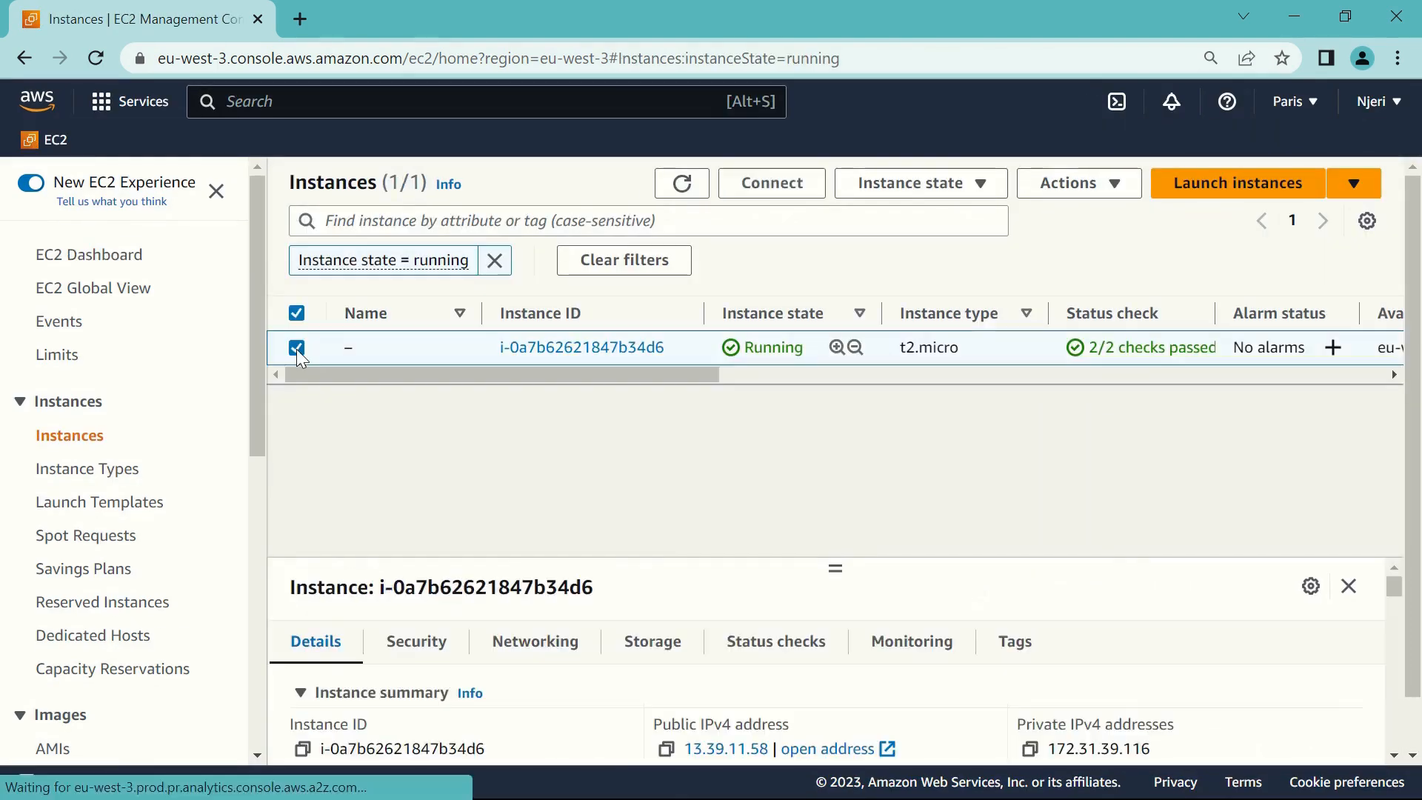
left_click(770, 182)
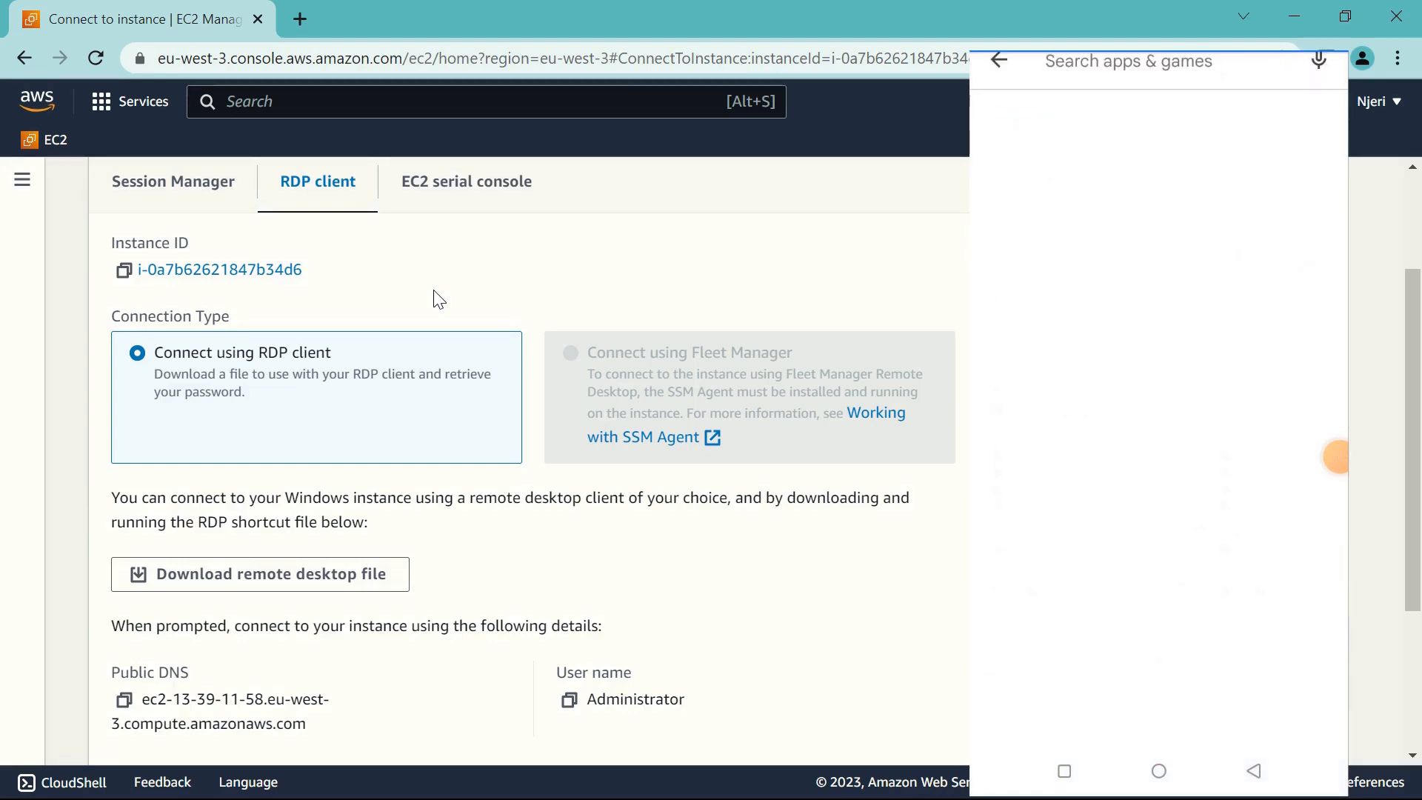
Search Play Store for 'remote desktop', install Microsoft's Remote Desktop, and launch it
type("remote desktop")
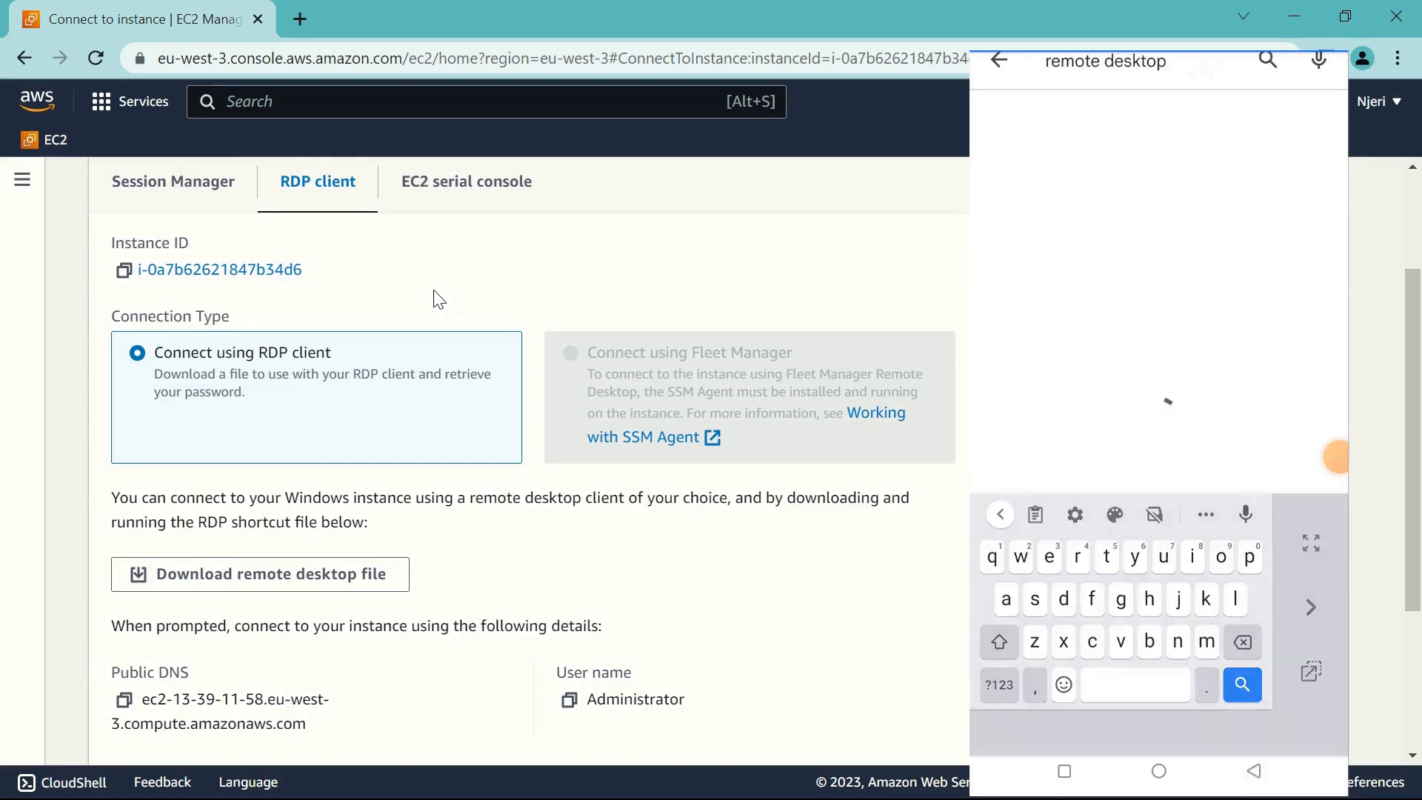
left_click(1241, 684)
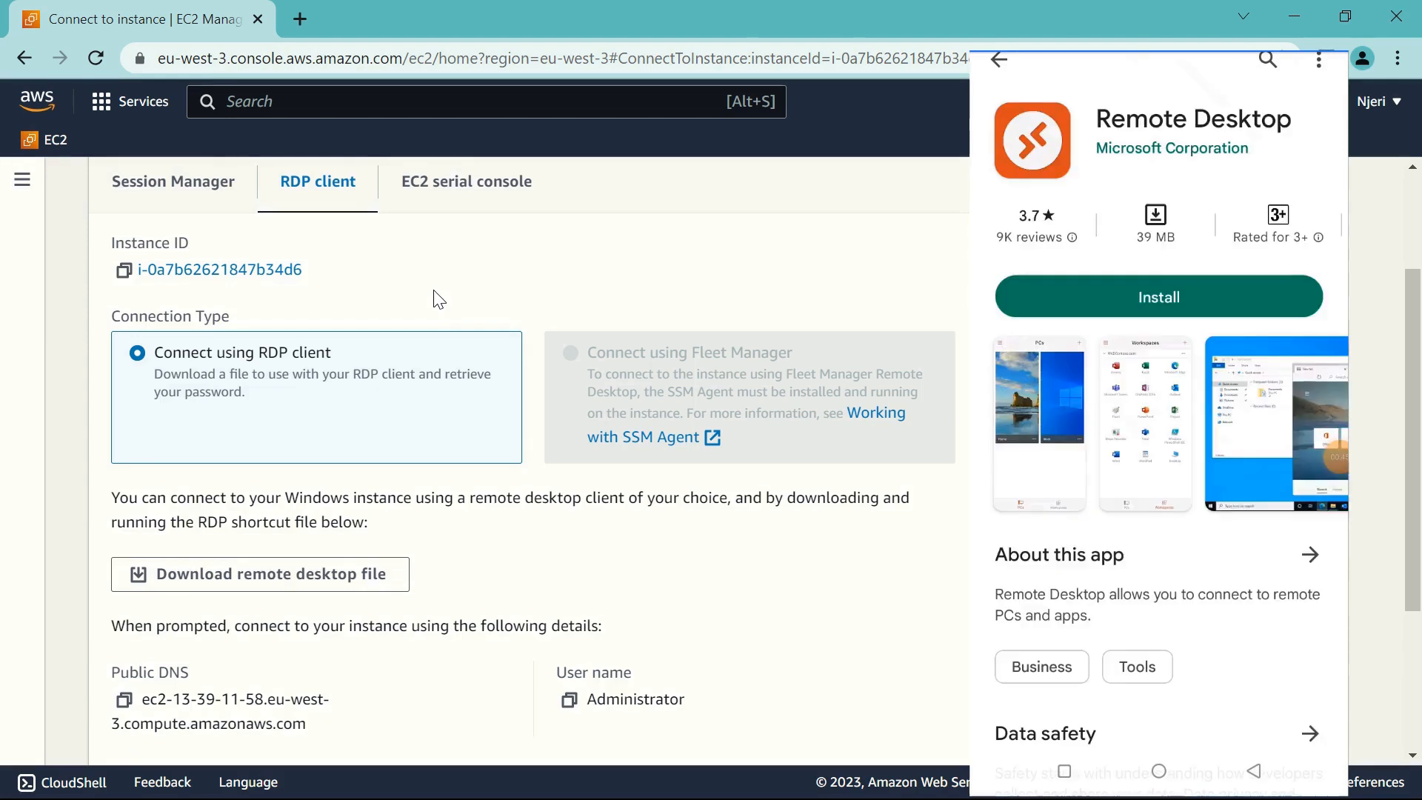
left_click(1158, 296)
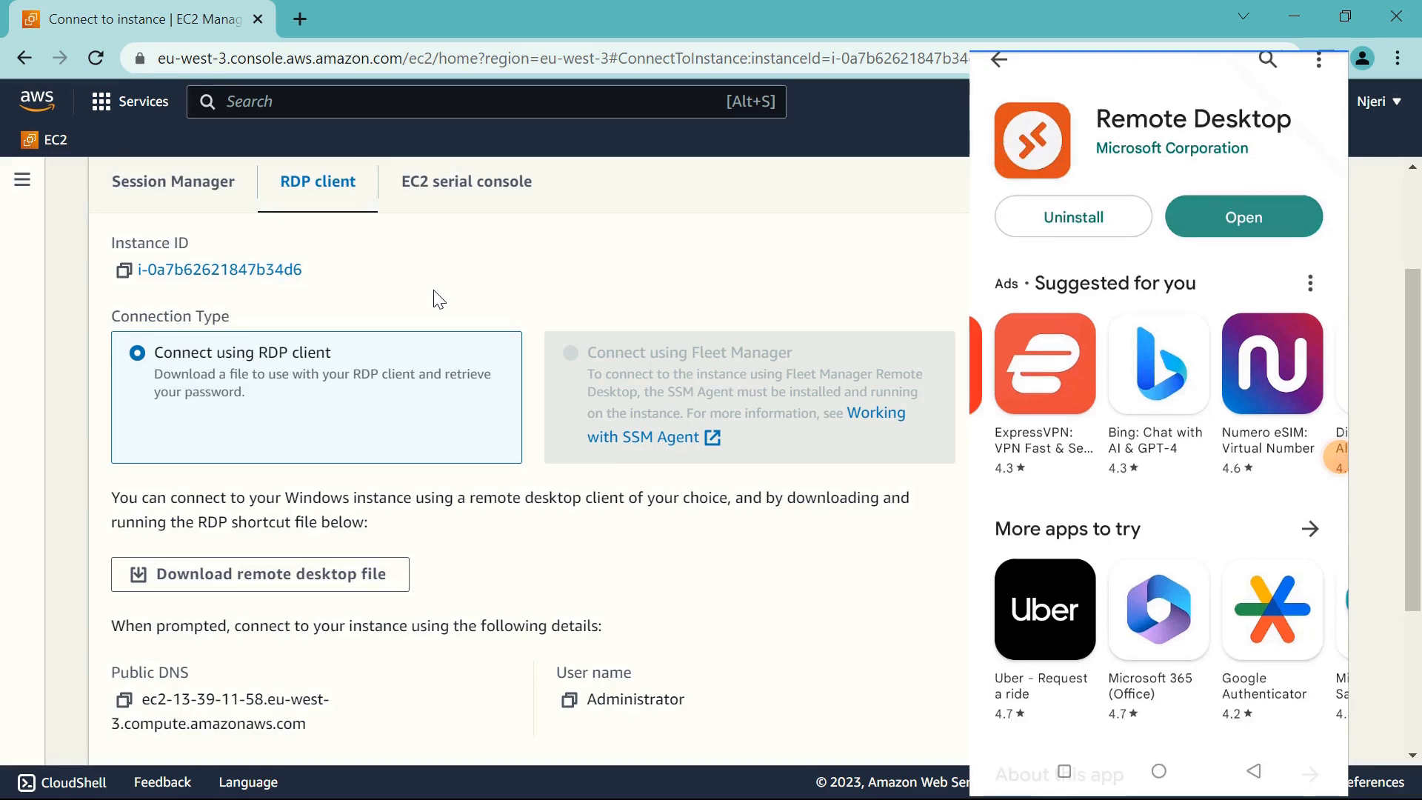
left_click(1243, 215)
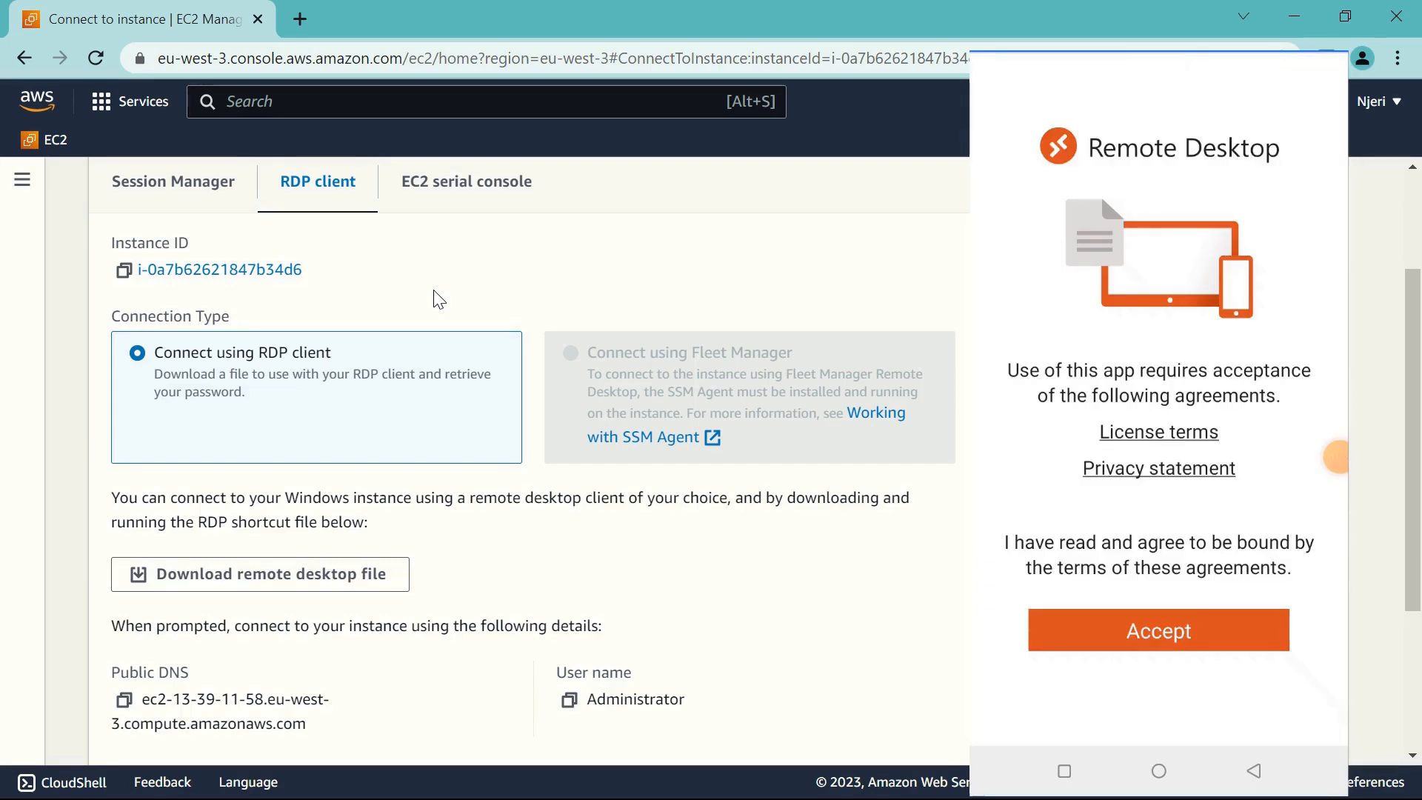
Accept the Remote Desktop license agreements and scroll the empty PCs list
left_click(1158, 630)
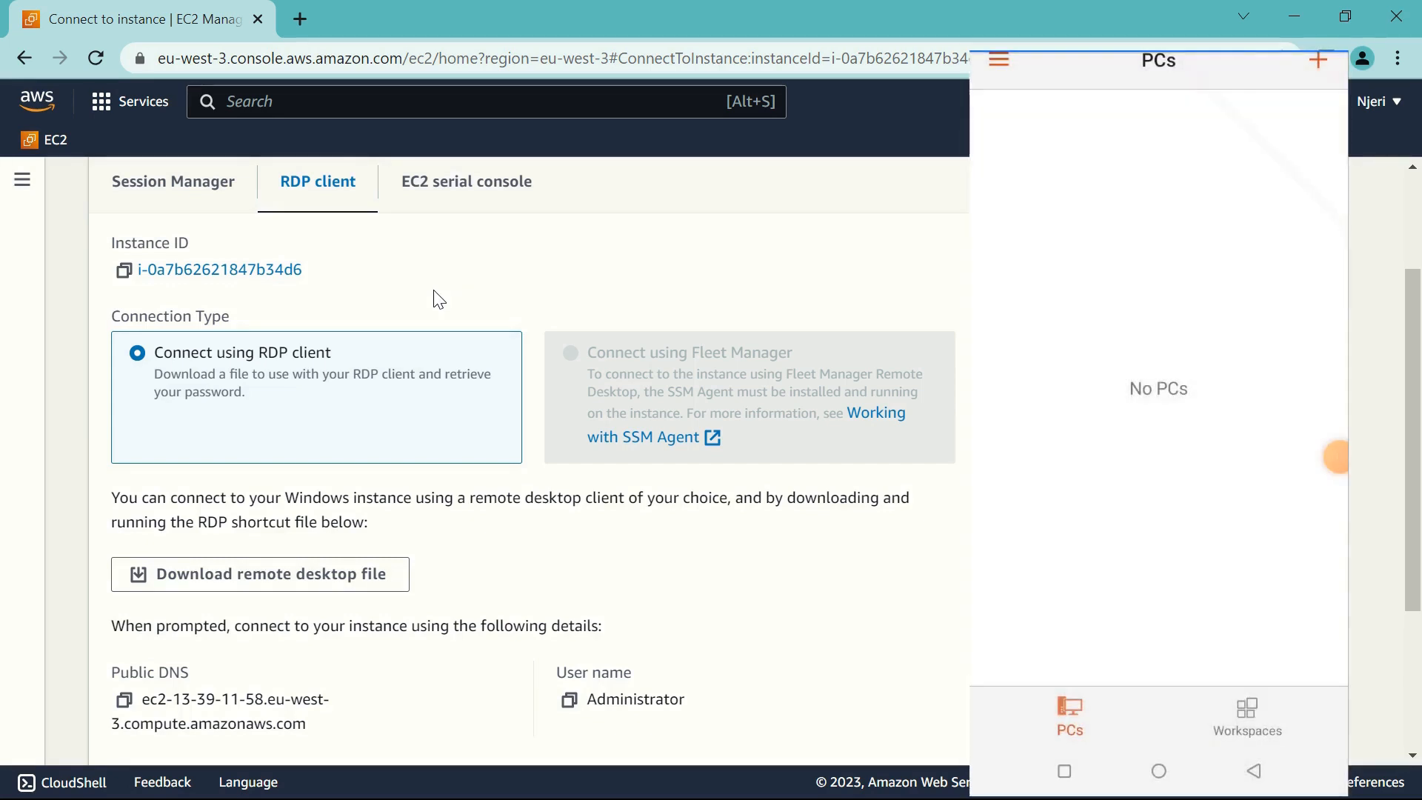
scroll("down", 3)
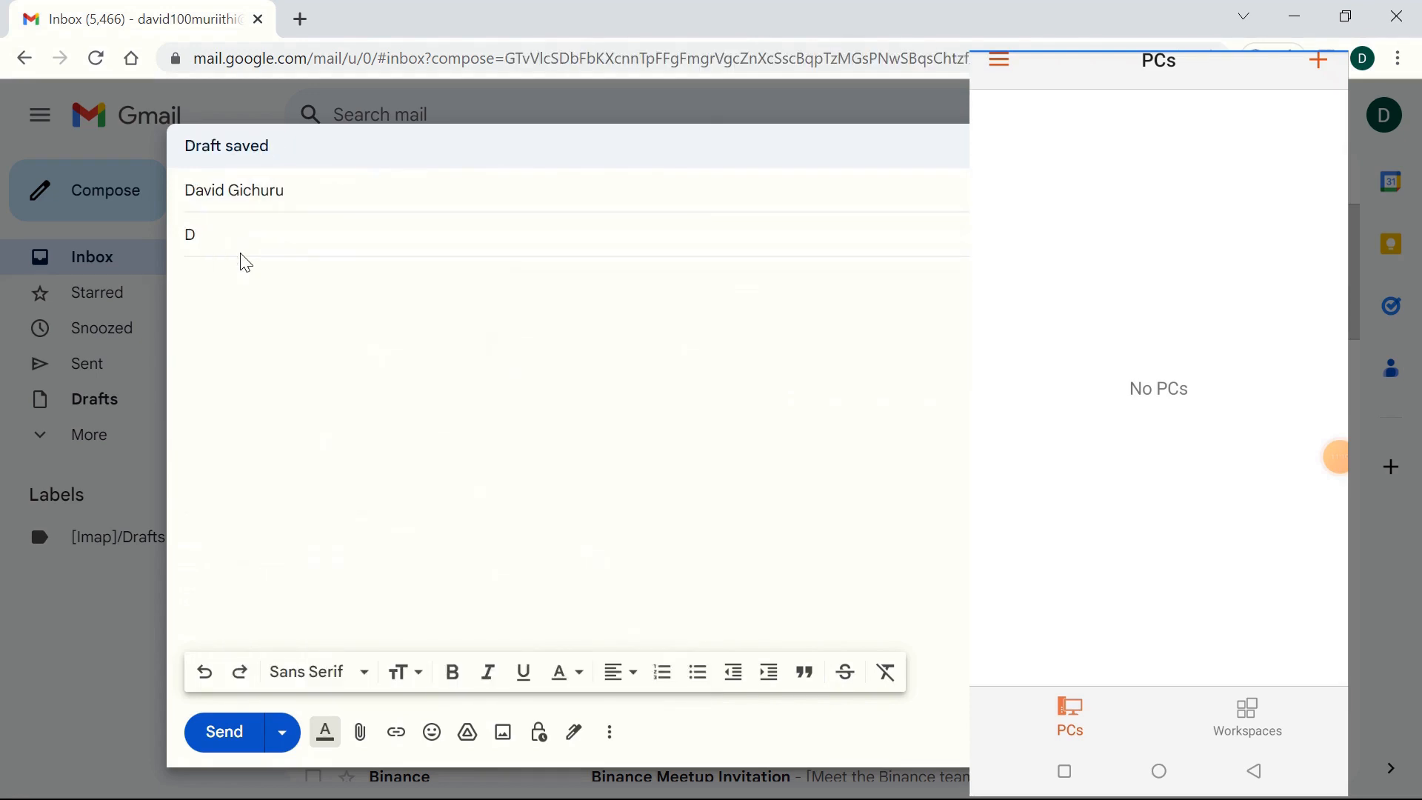
Enter 'DNS' as the email subject
type("NS")
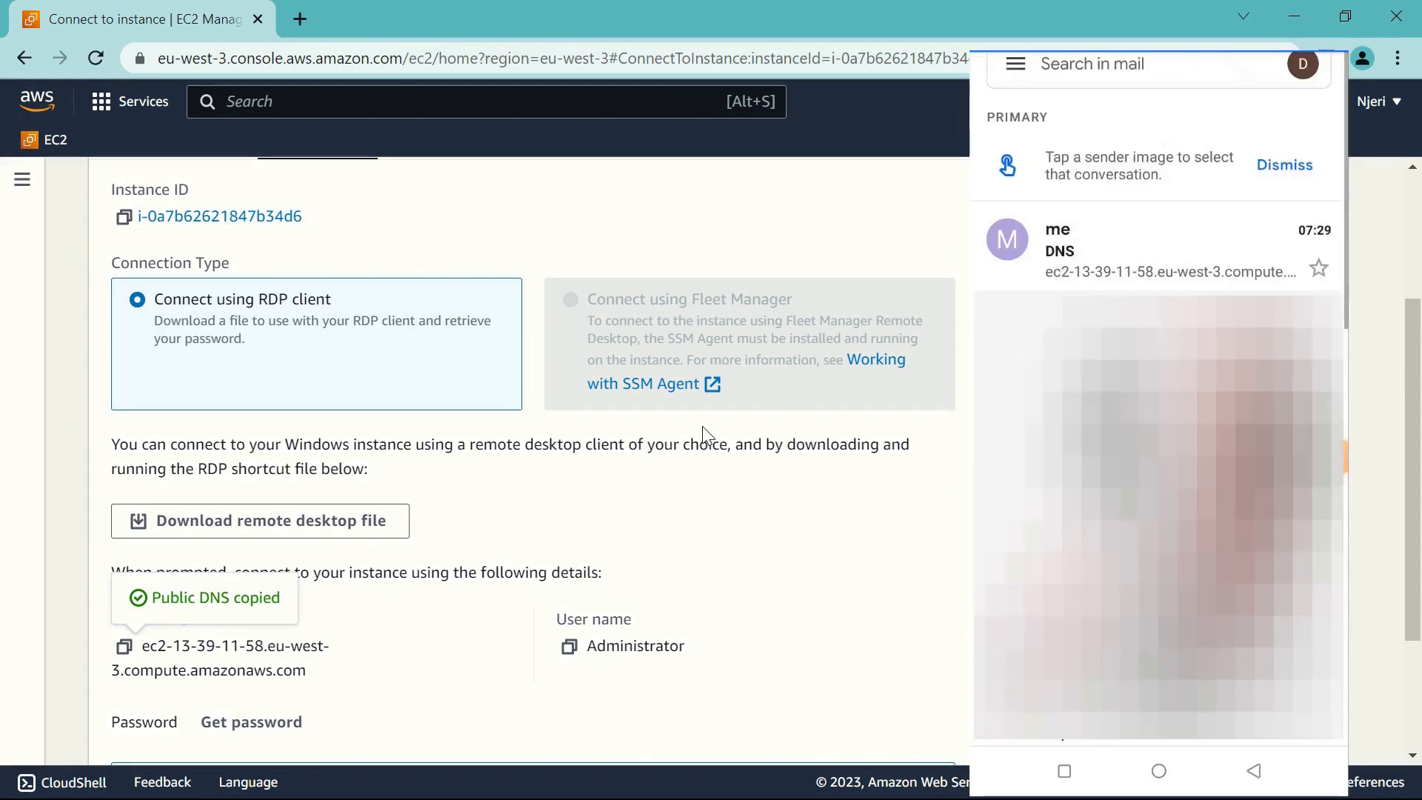
Open the DNS email and copy the instance's public DNS address
left_click(1160, 249)
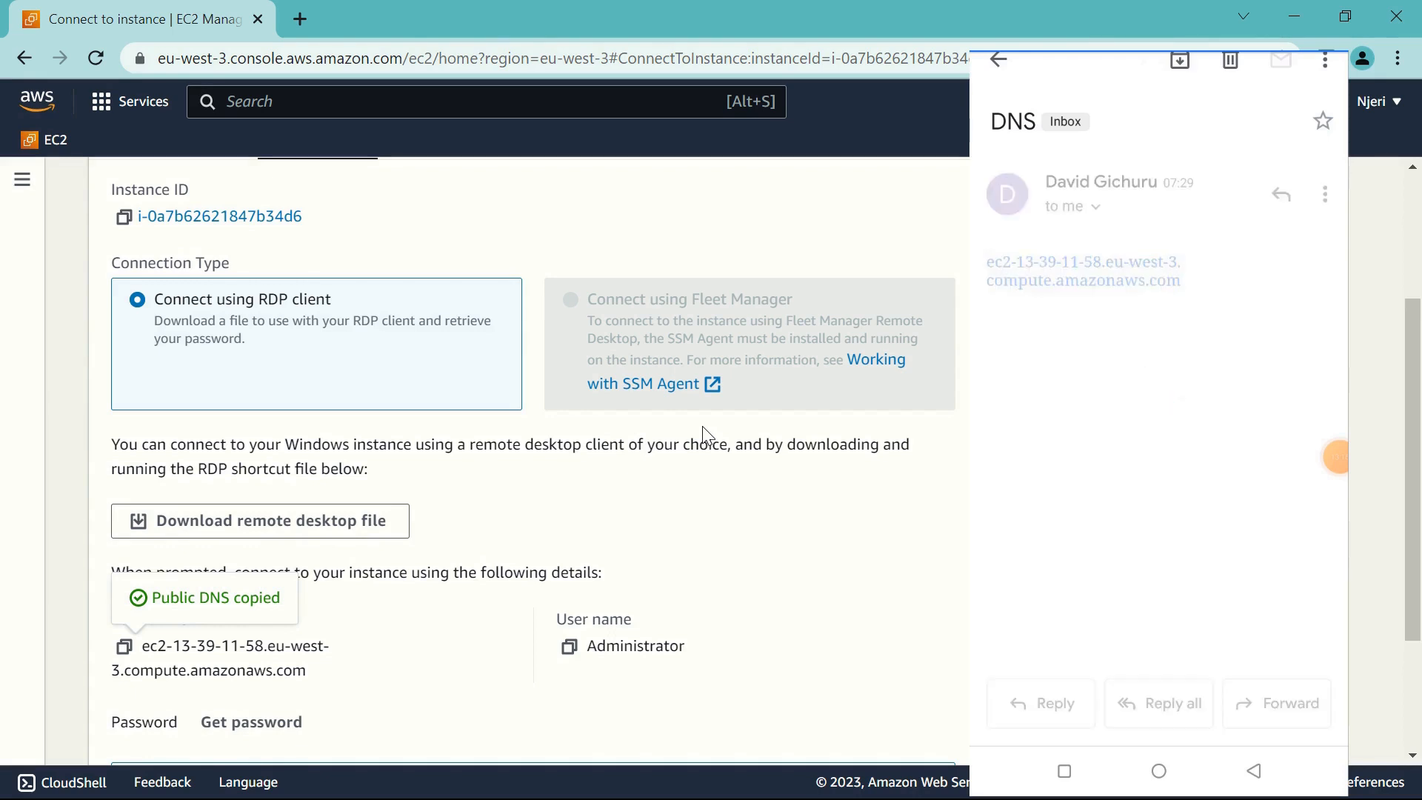
left_click(1081, 271)
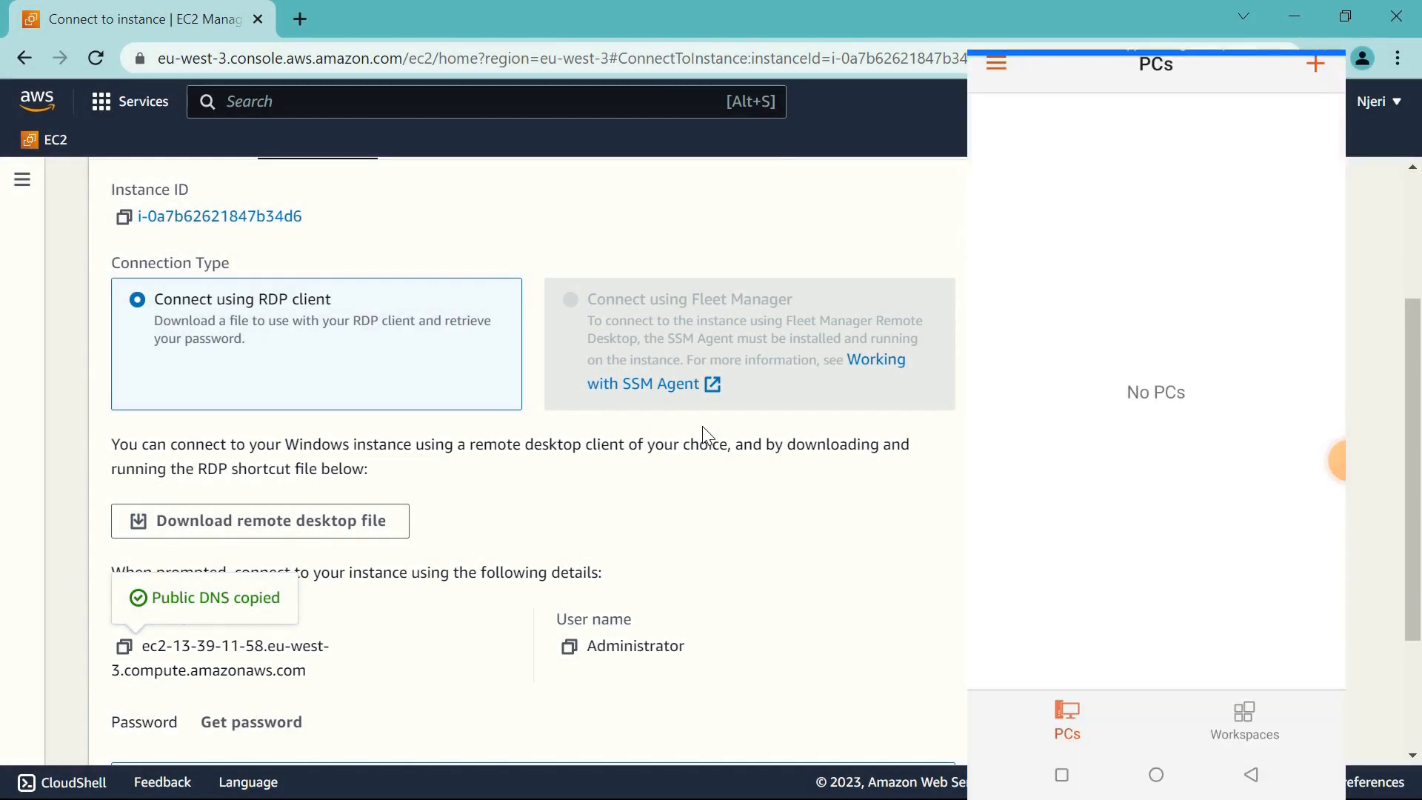
Add a new PC named with the pasted EC2 DNS address, save it, and connect
left_click(1316, 64)
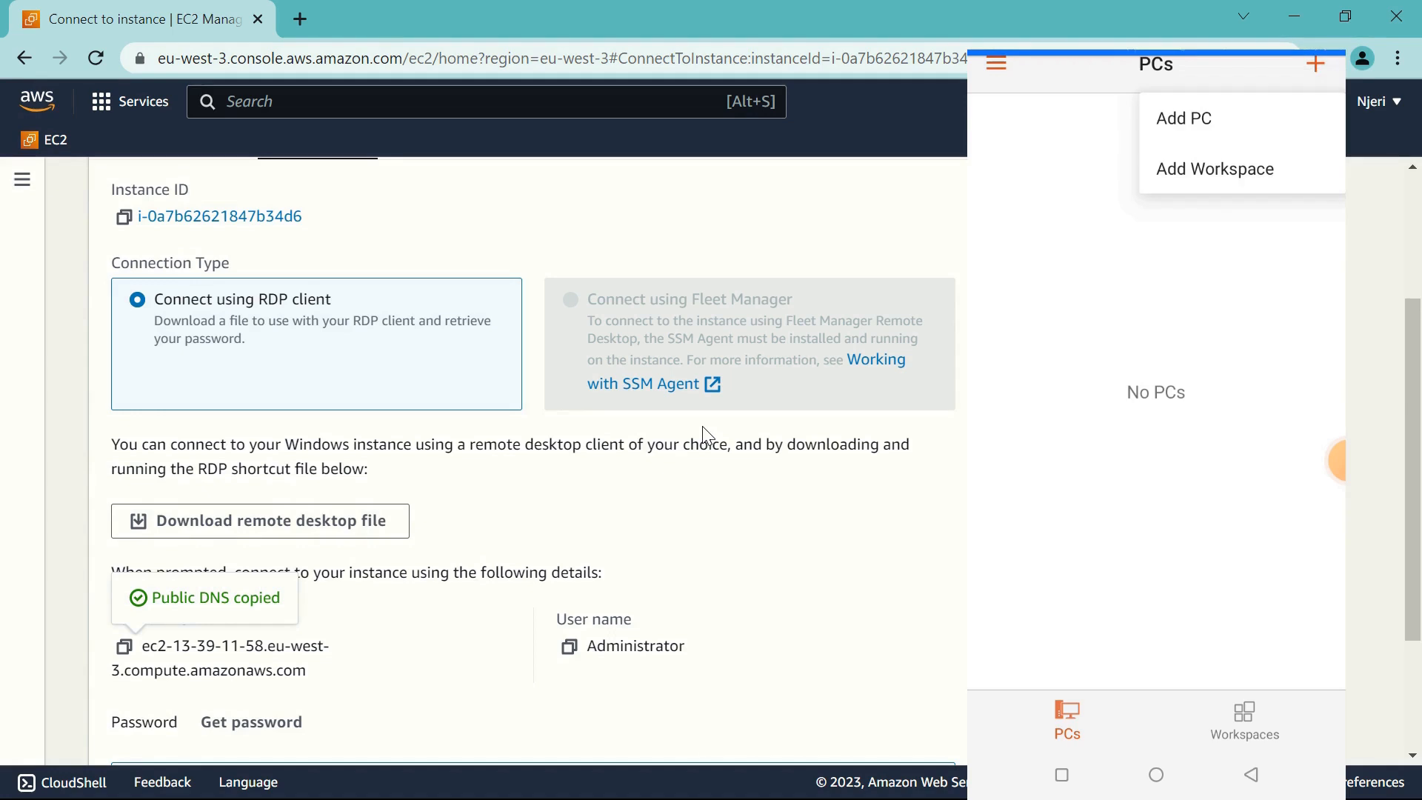
left_click(1183, 117)
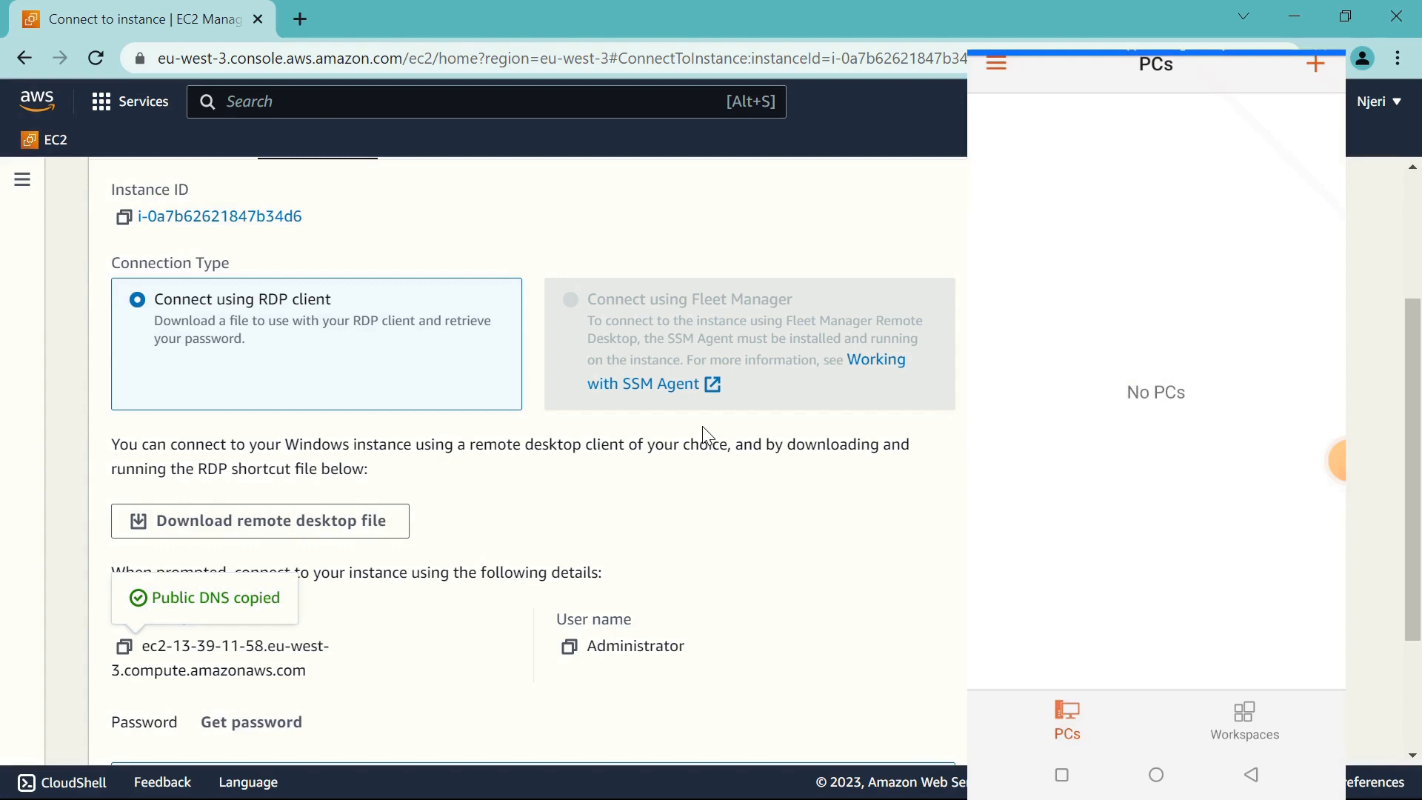
left_click(1313, 64)
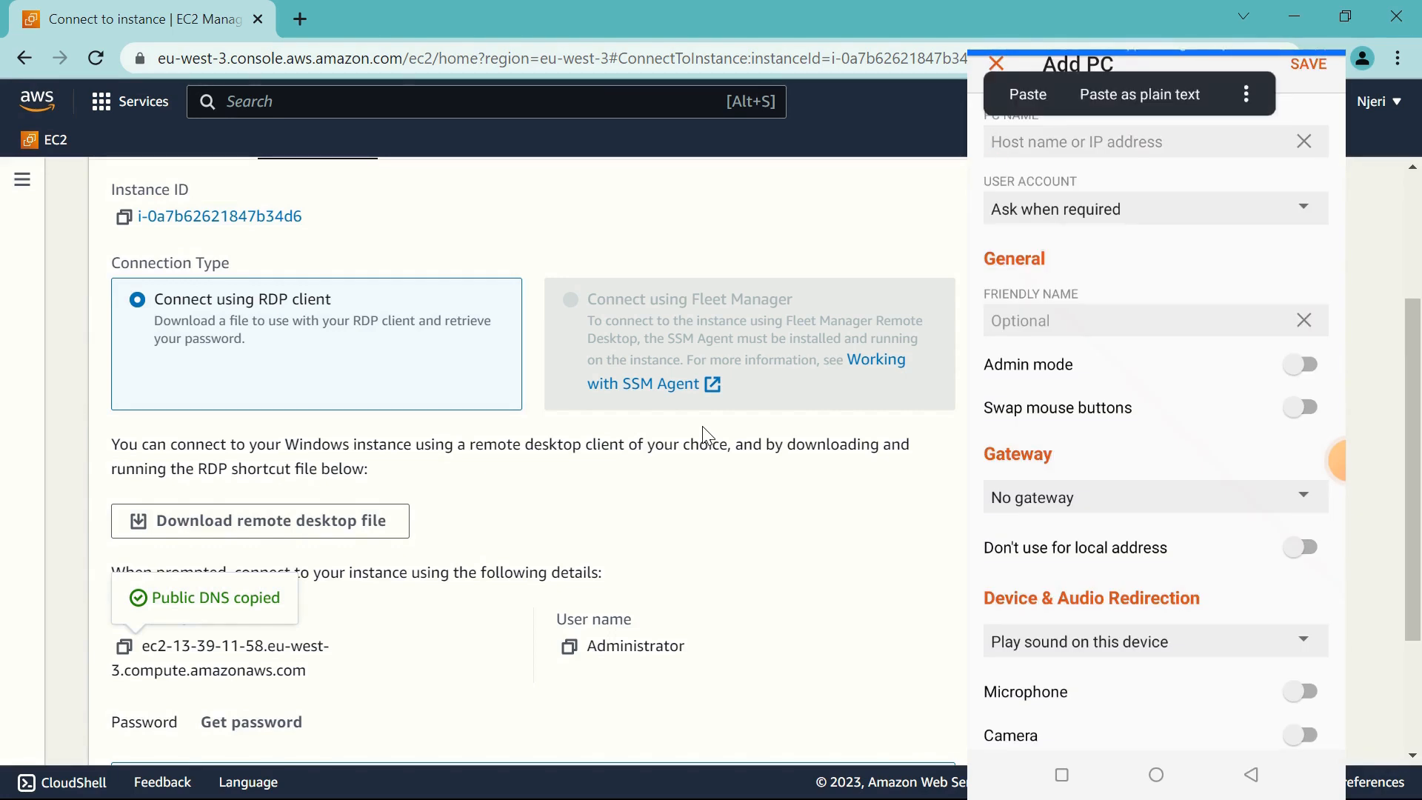
left_click(1027, 94)
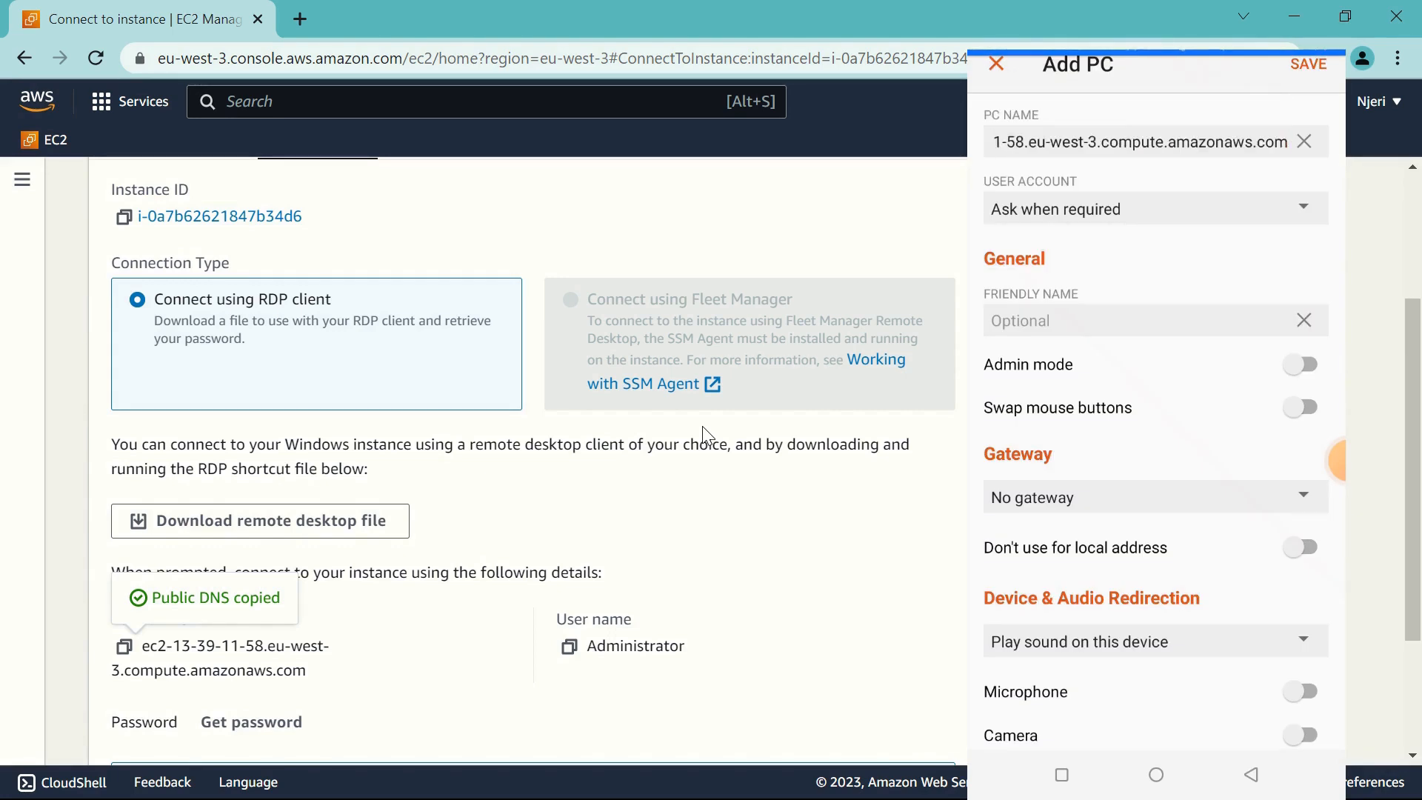
left_click(1308, 64)
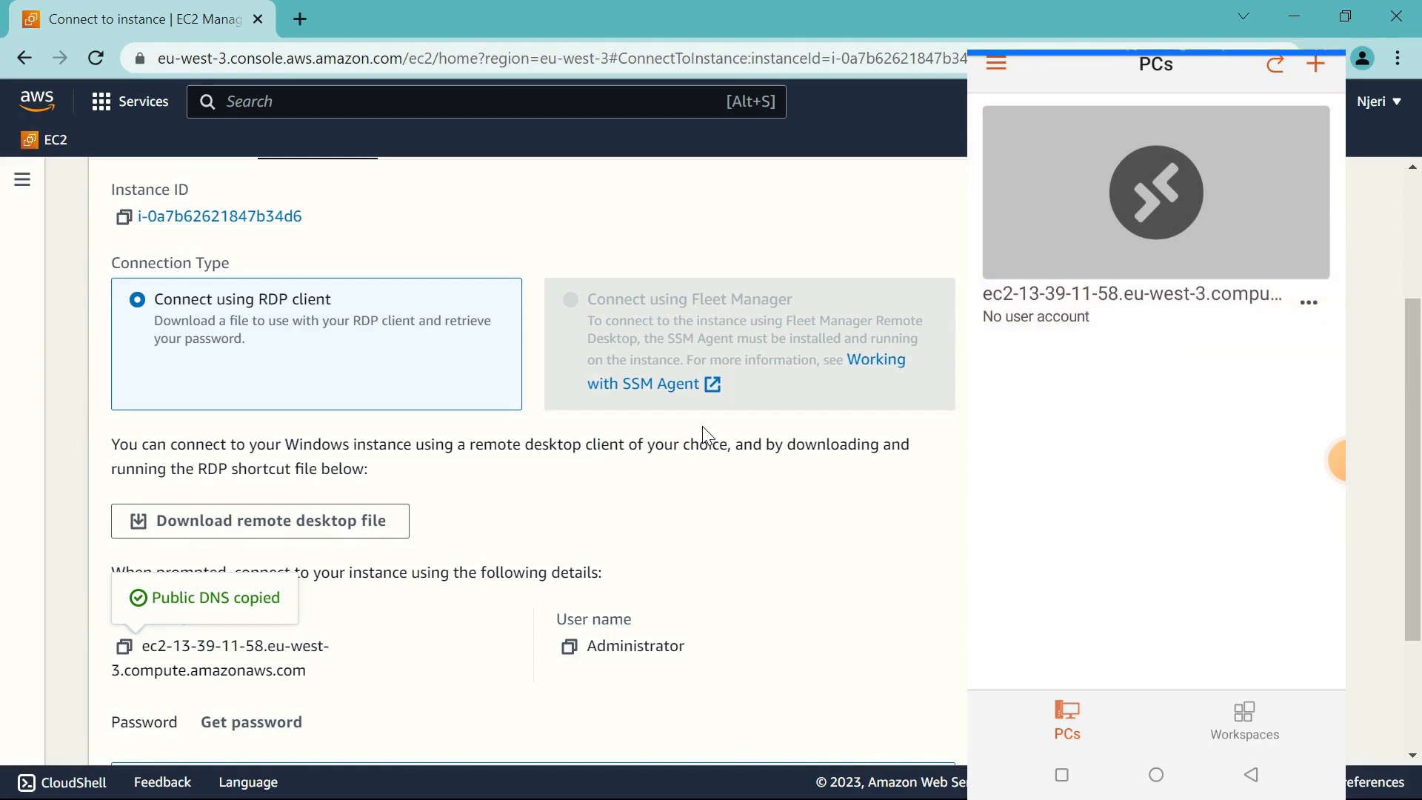
left_click(1154, 191)
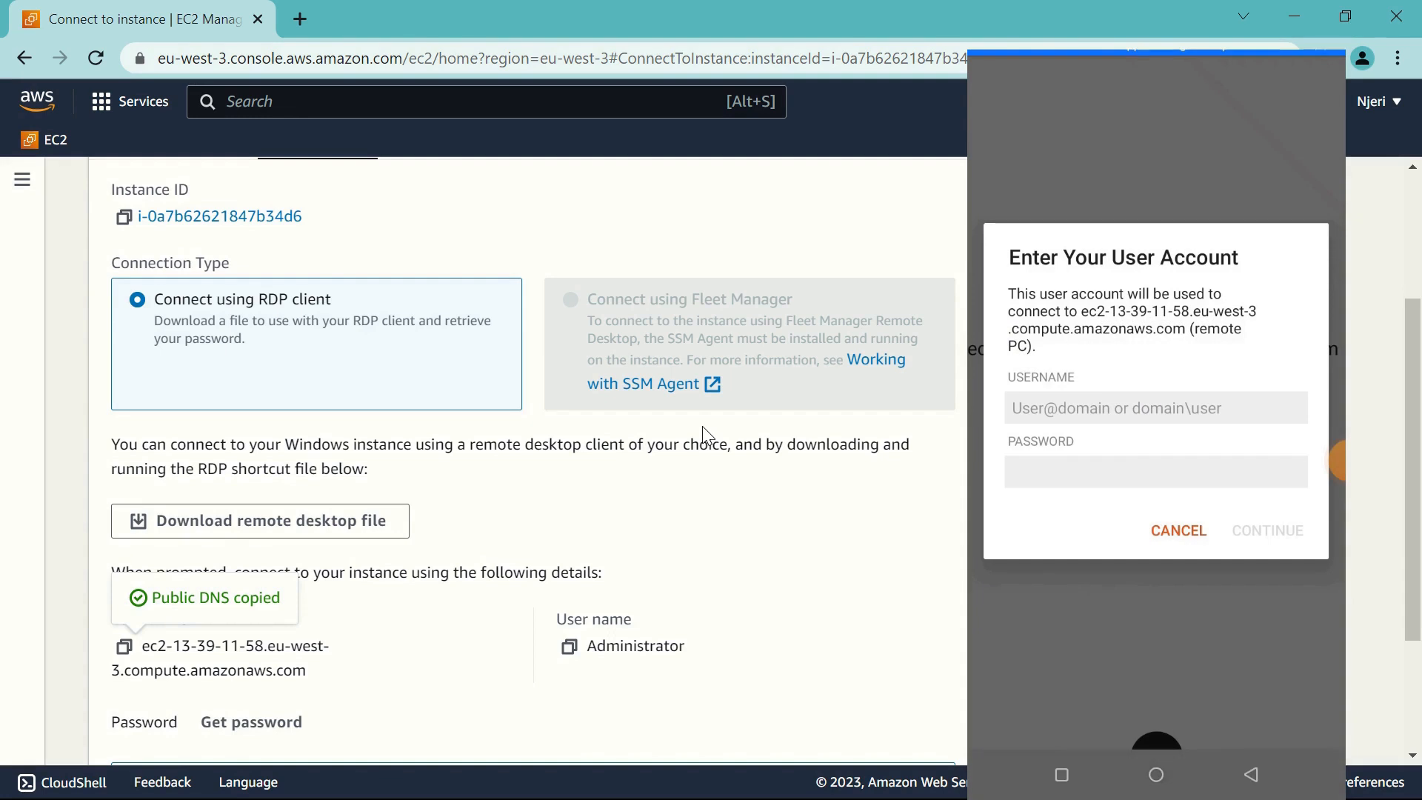
Open the username entry and copy 'Administrator' from the EC2 connection page
left_click(1155, 408)
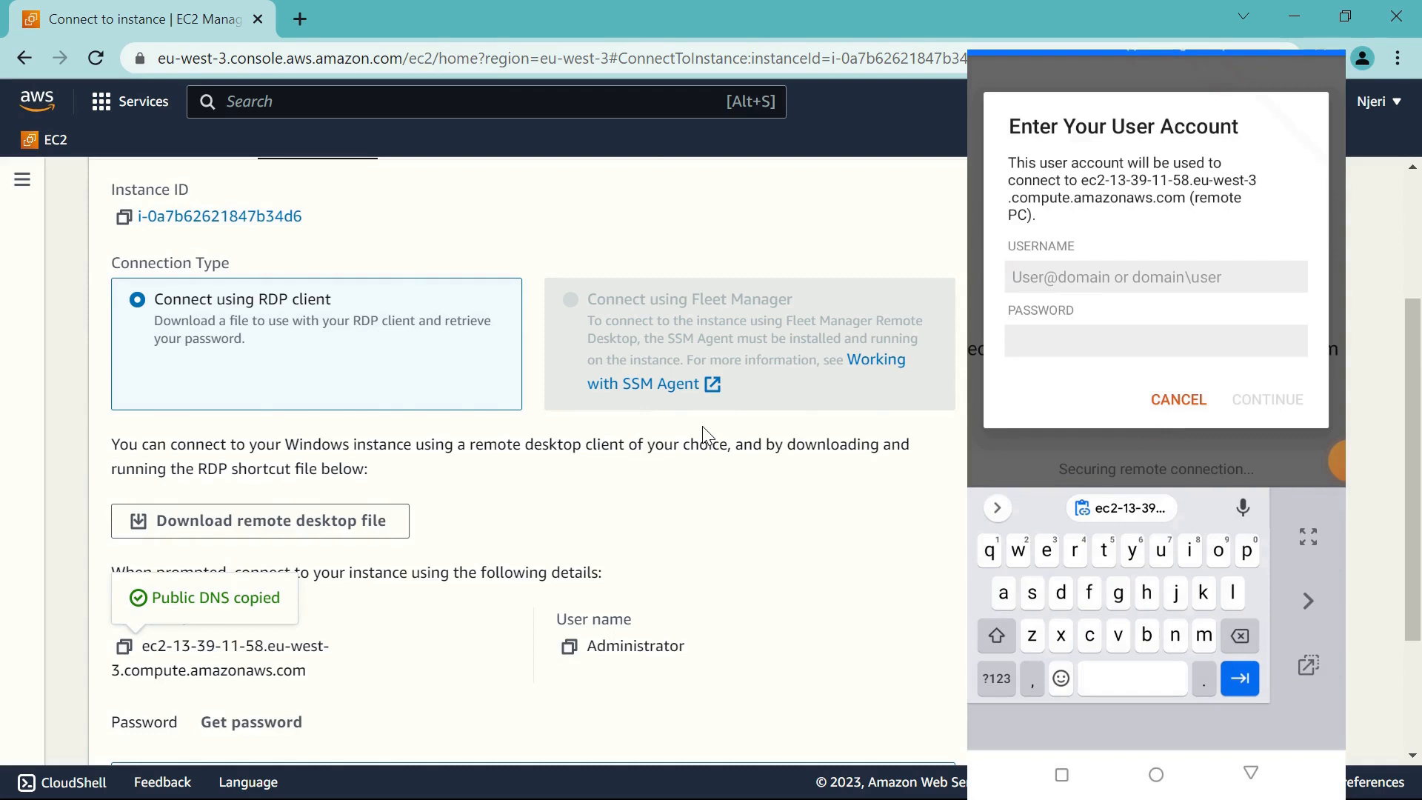
scroll("down", 3)
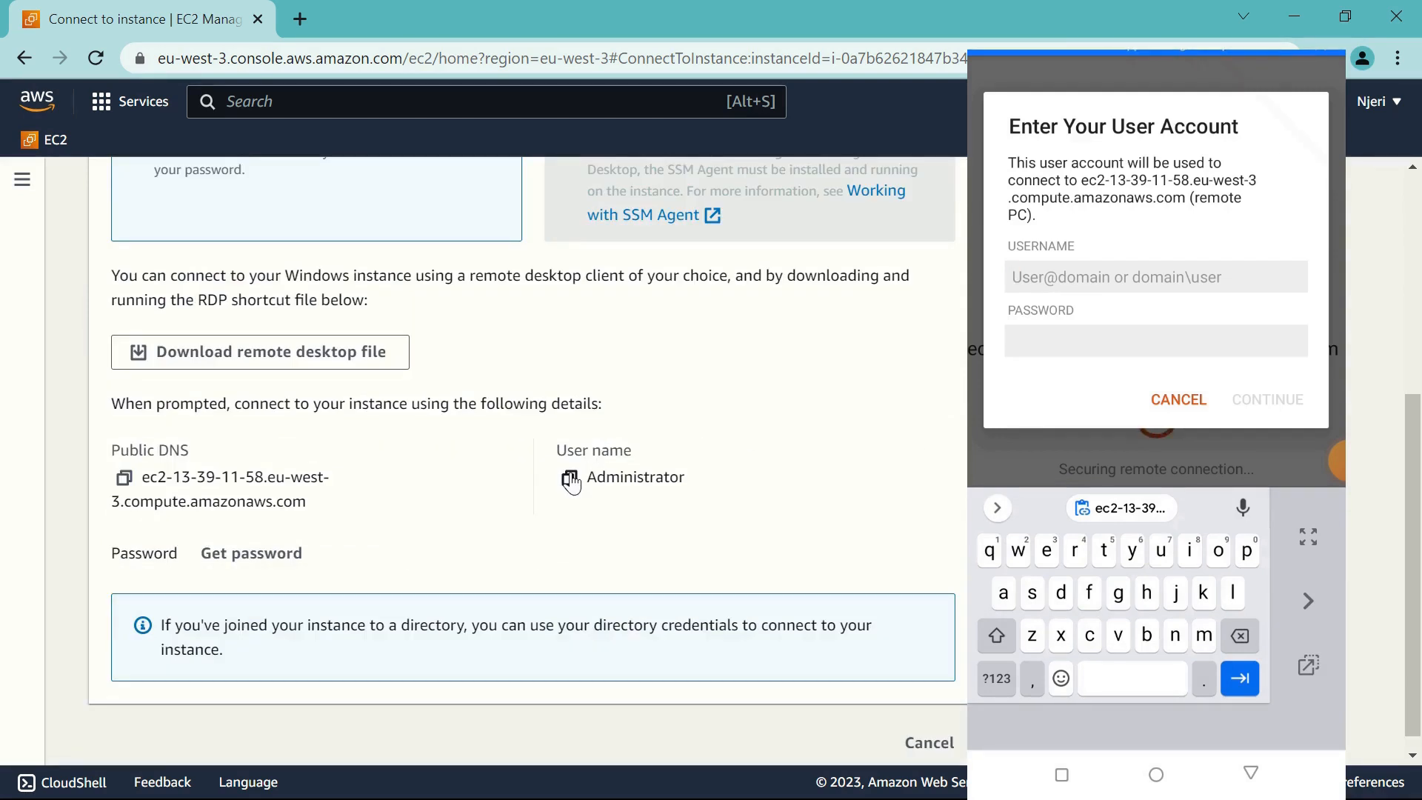
left_click(570, 478)
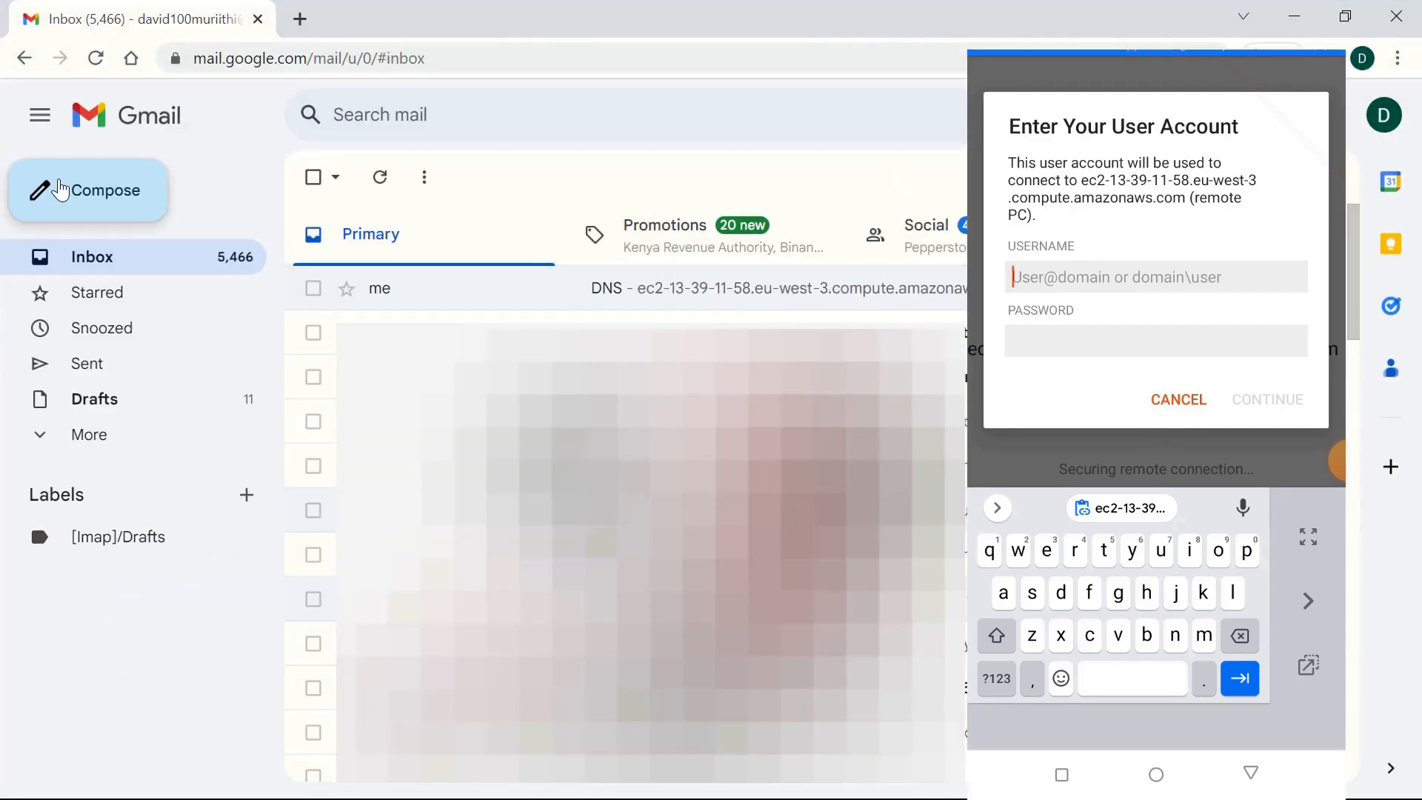
Compose a new Gmail draft and paste the copied login text into it
left_click(87, 190)
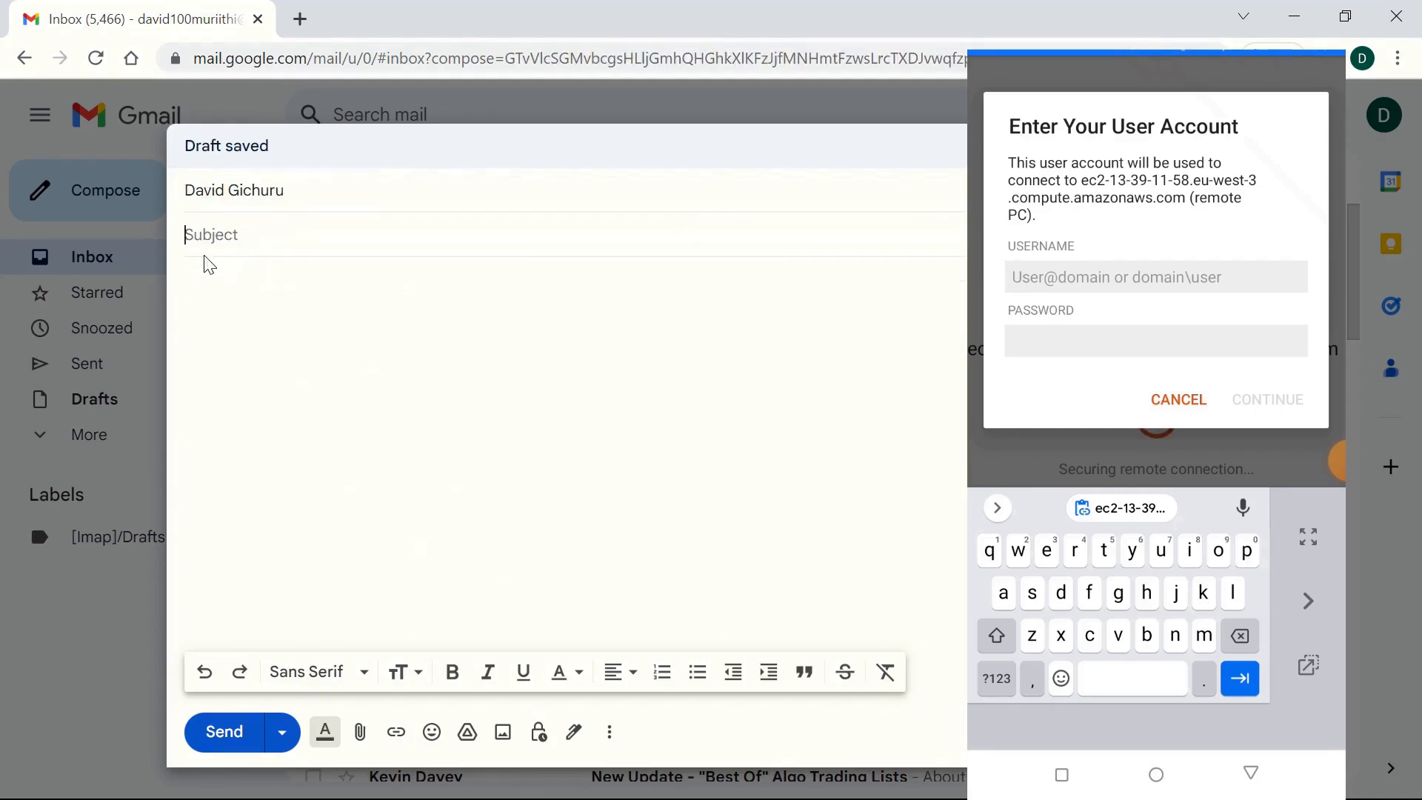
type("v")
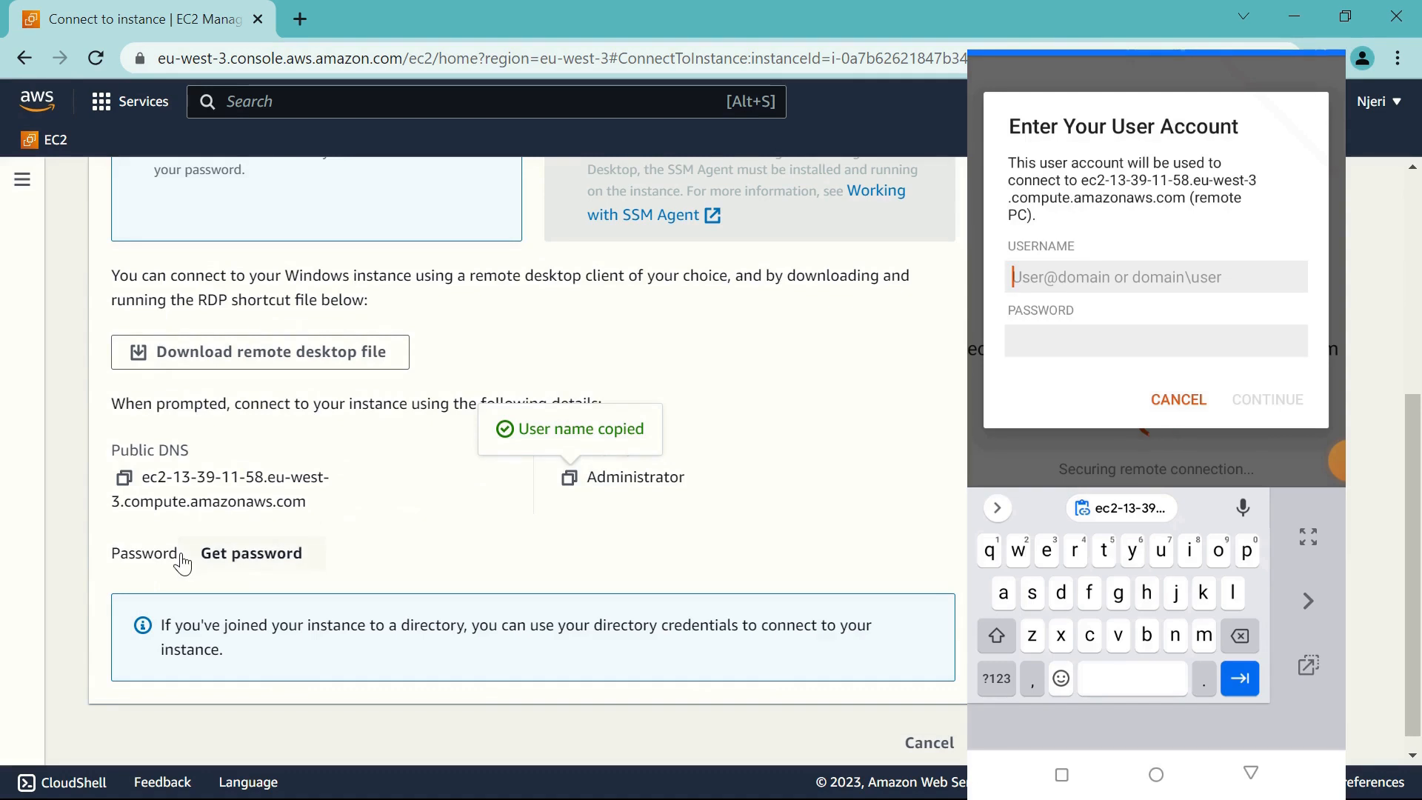
Upload the Pure.pem private key and decrypt the Windows Administrator password
left_click(251, 553)
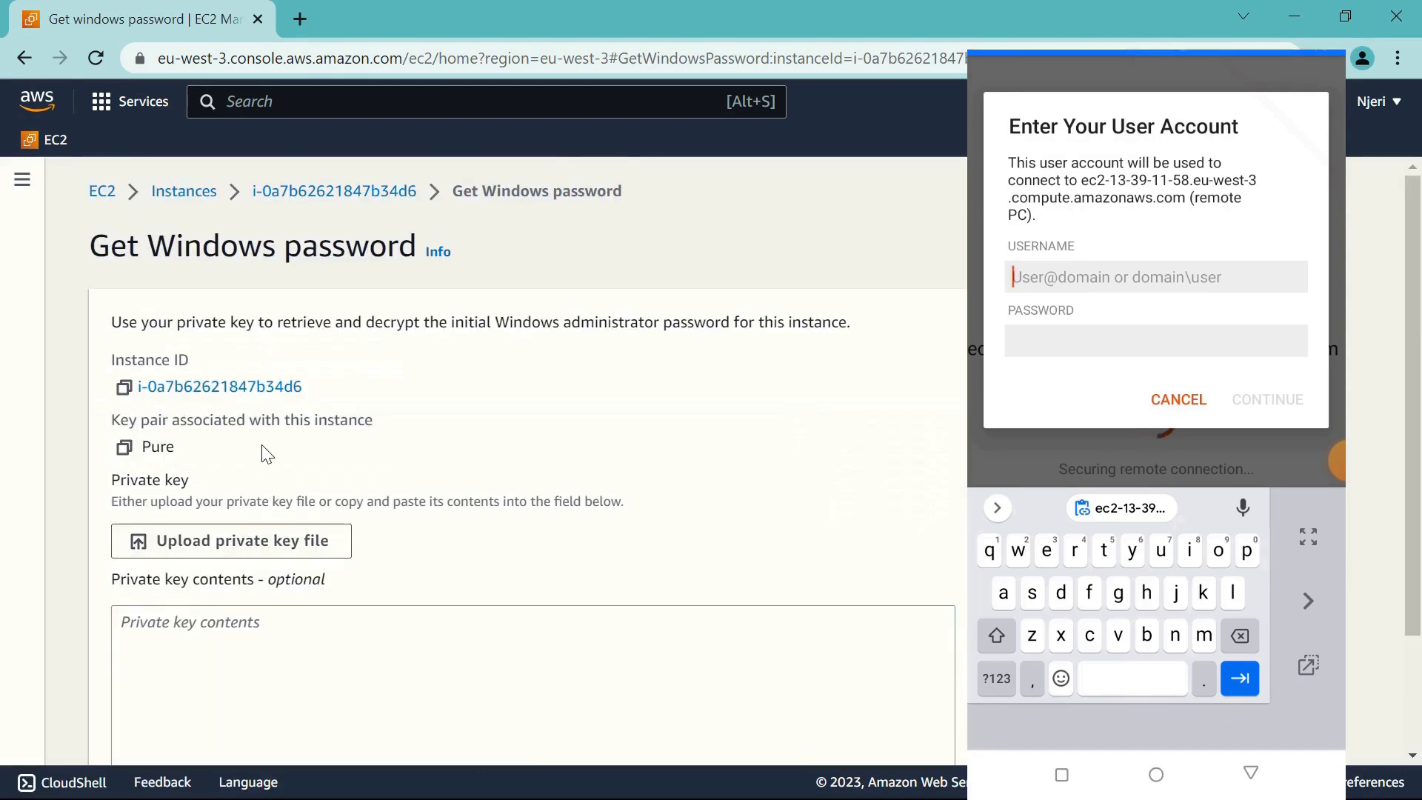
scroll("down", 3)
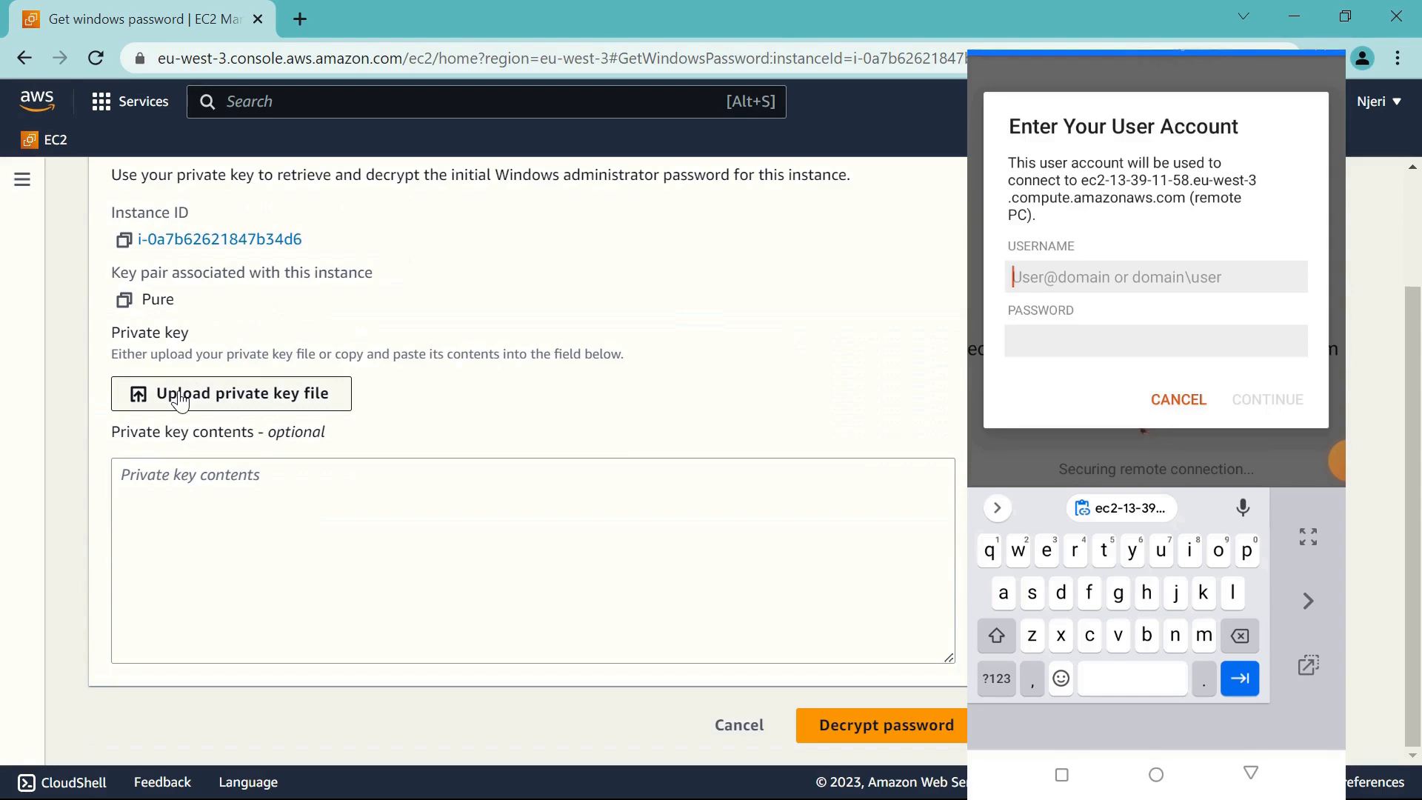
double_click(156, 299)
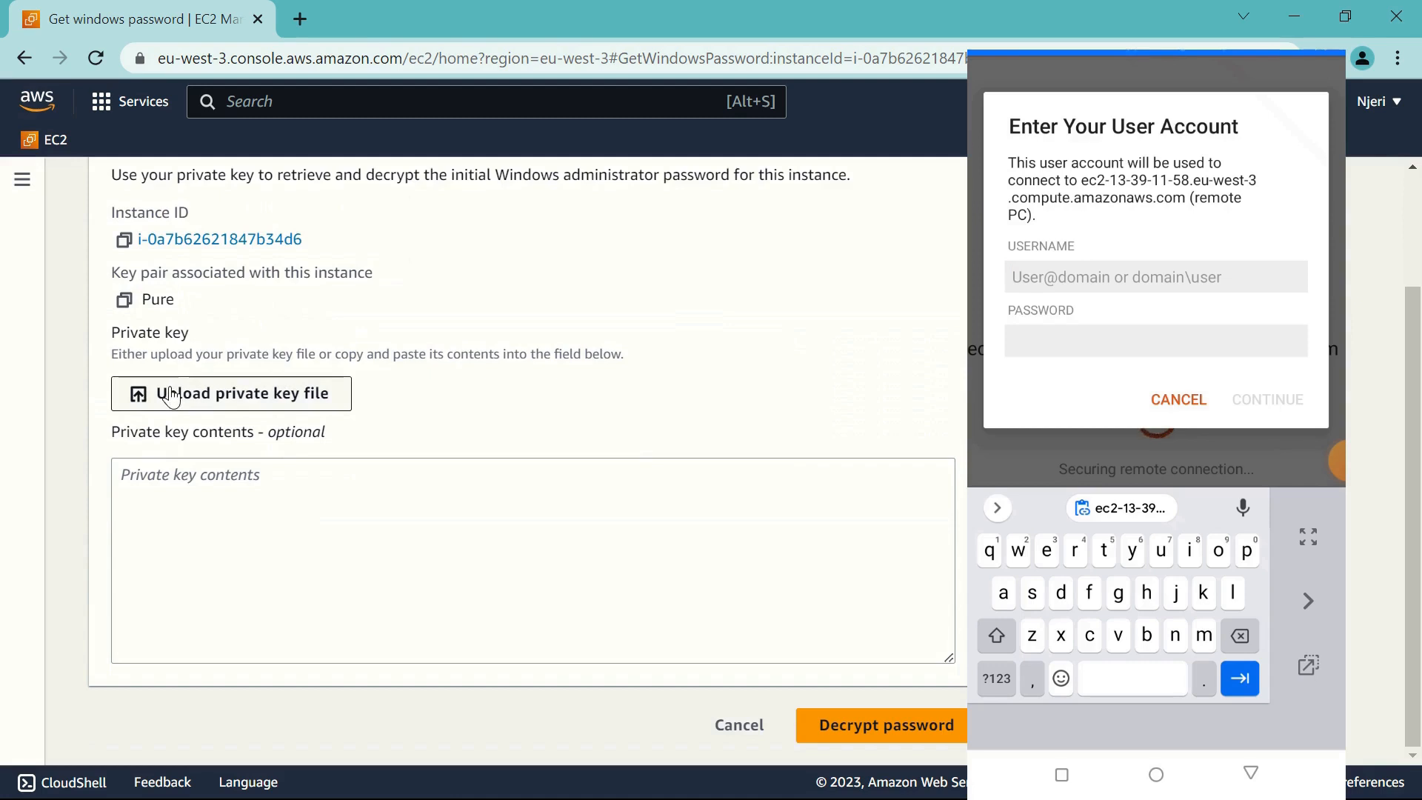
left_click(230, 393)
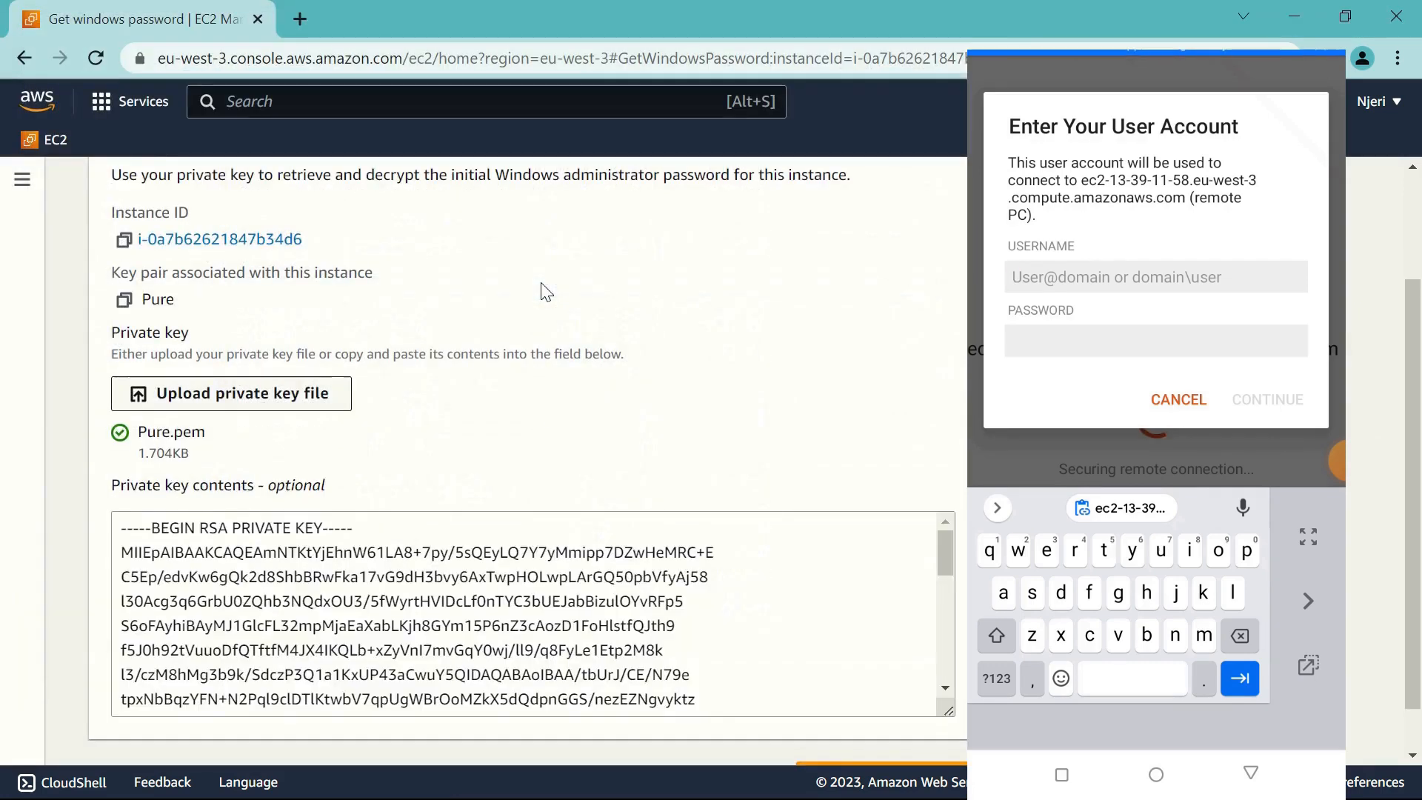
scroll("down", 3)
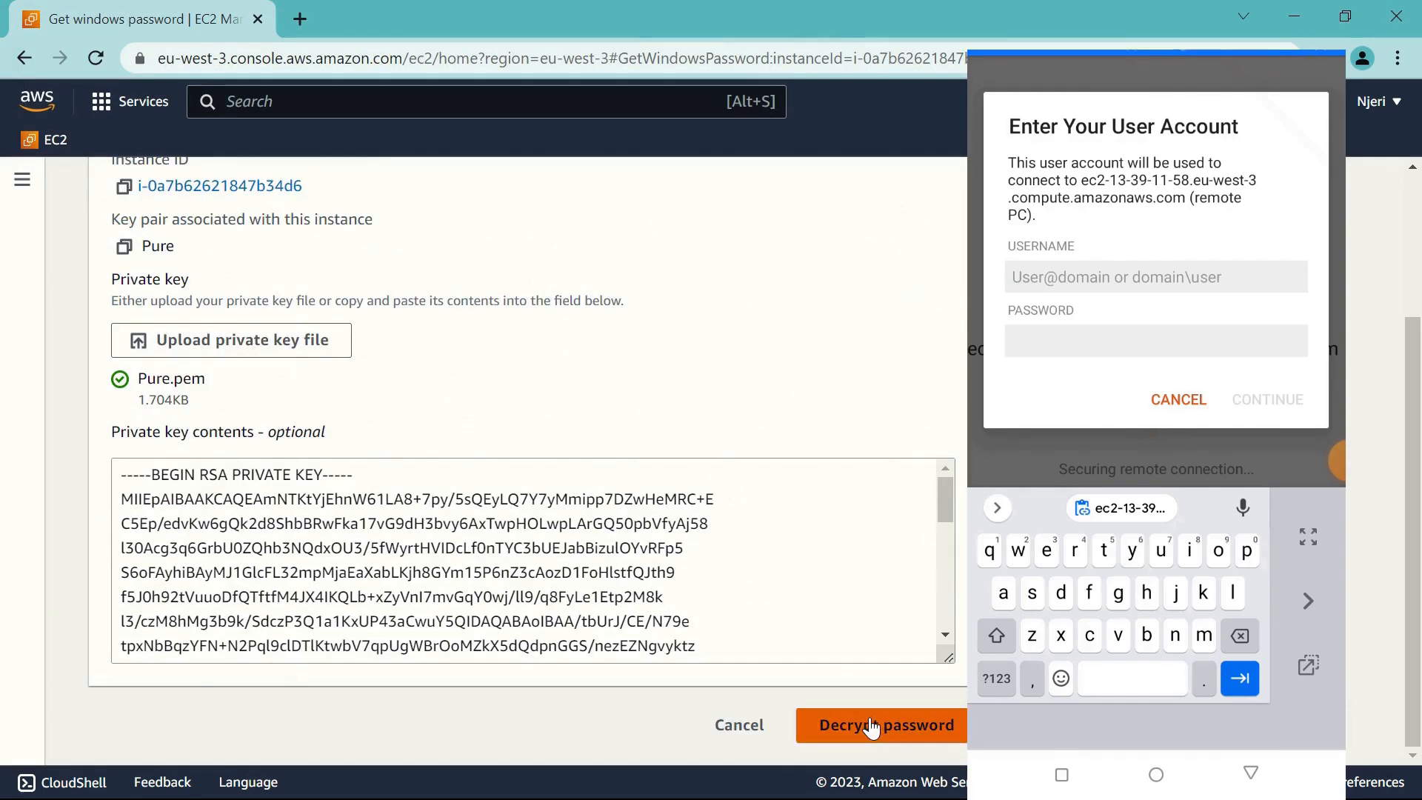
left_click(879, 724)
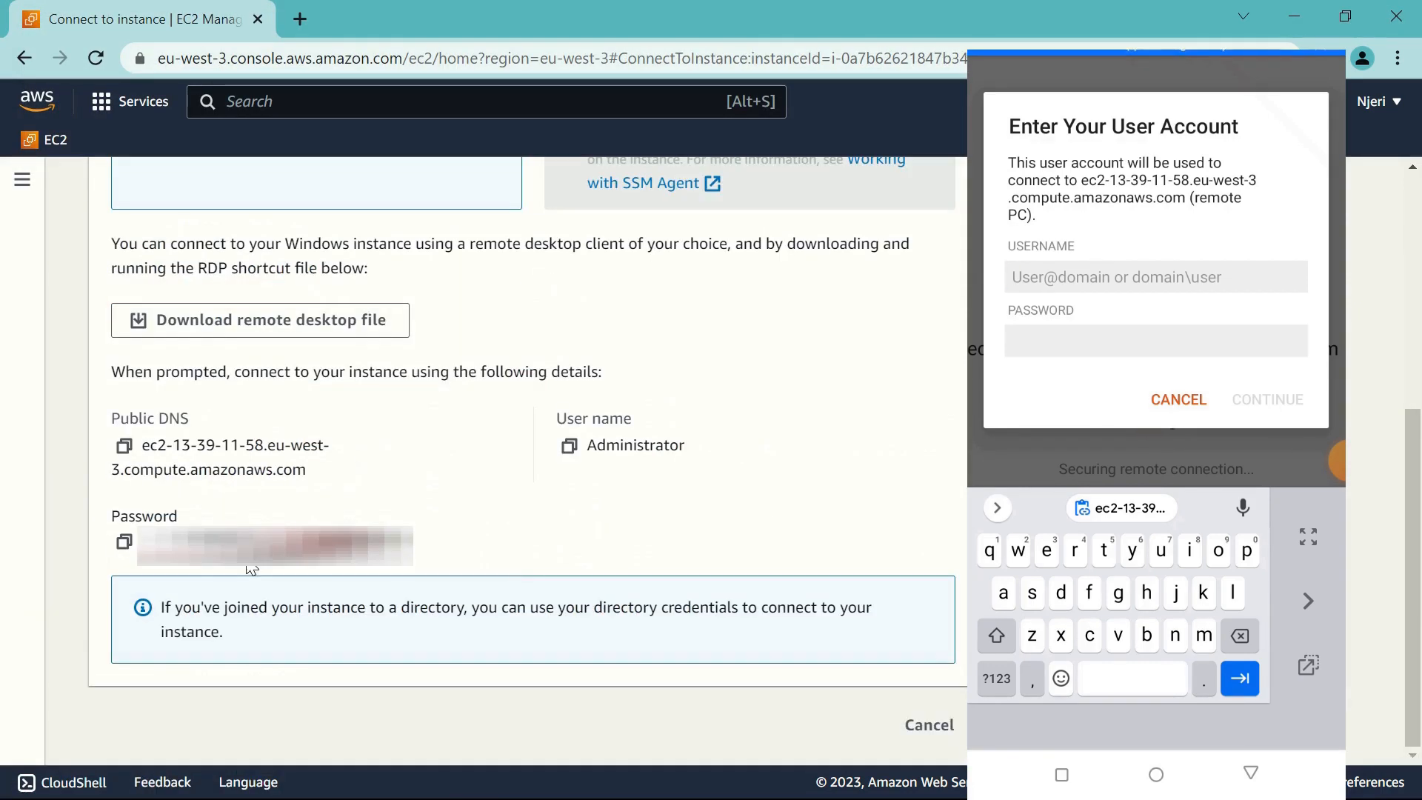
Copy the decrypted Administrator password from the EC2 console
left_click(125, 541)
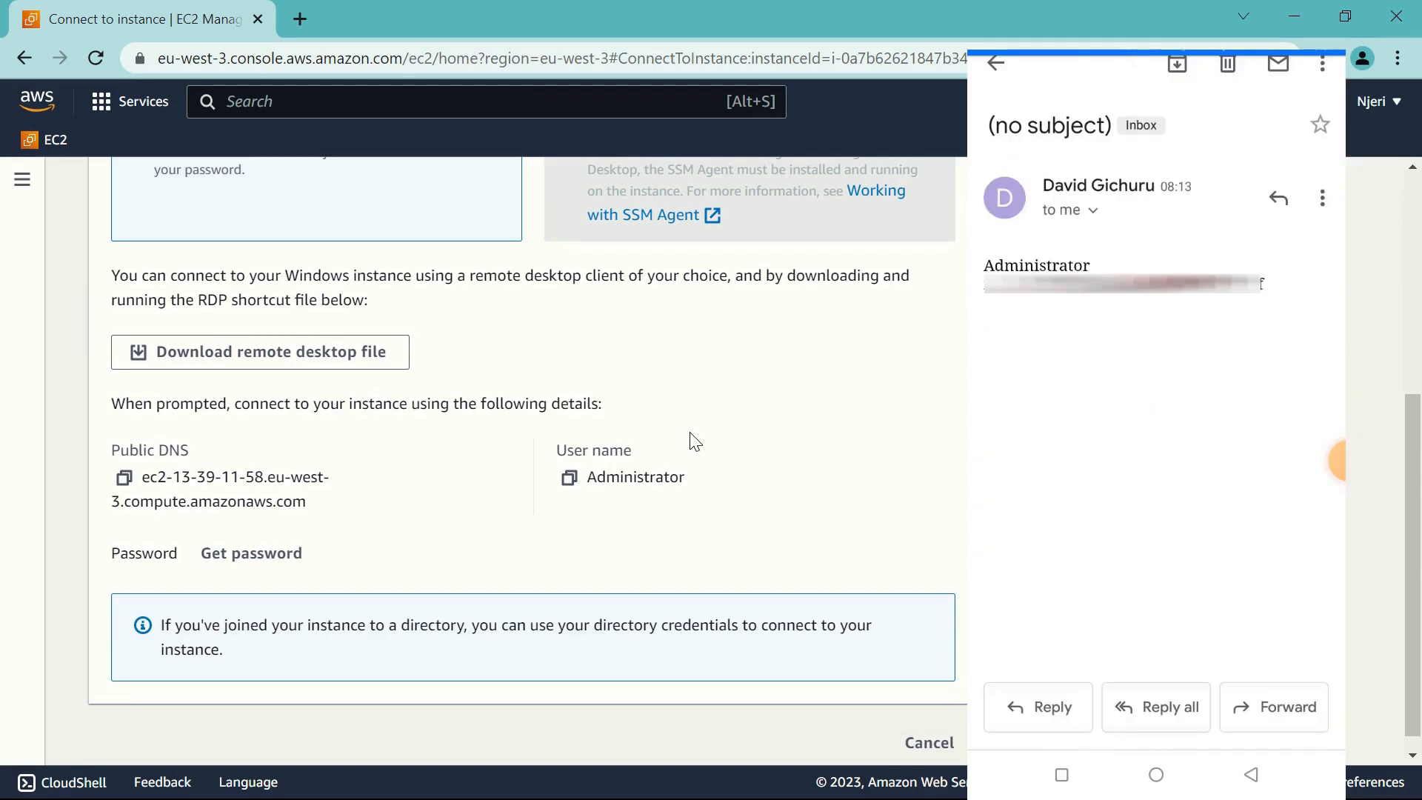
Select the 'Administrator' user name in the login email on the phone
double_click(1035, 265)
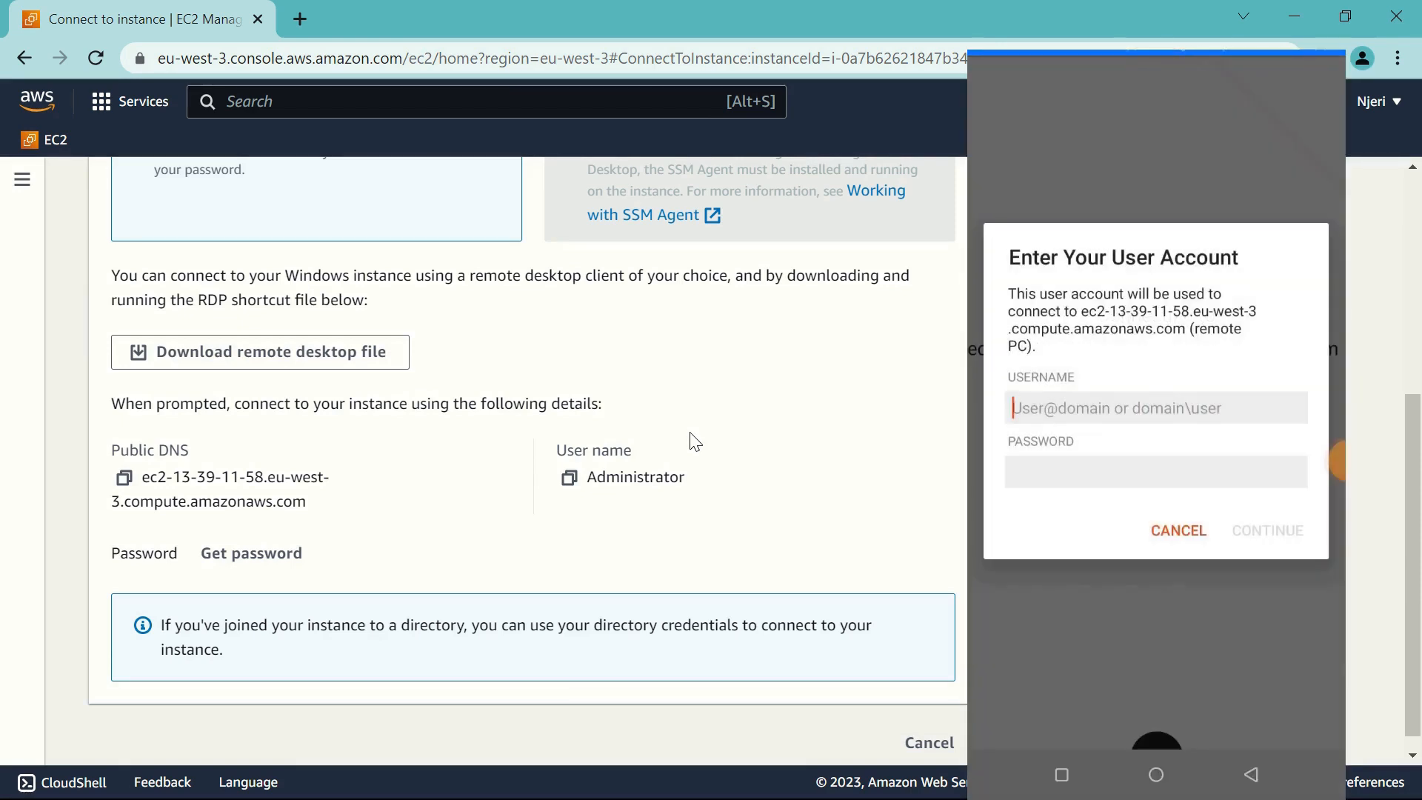
Paste 'Administrator' as the username and select the emailed password for pasting
left_click(1155, 407)
type("Administrator")
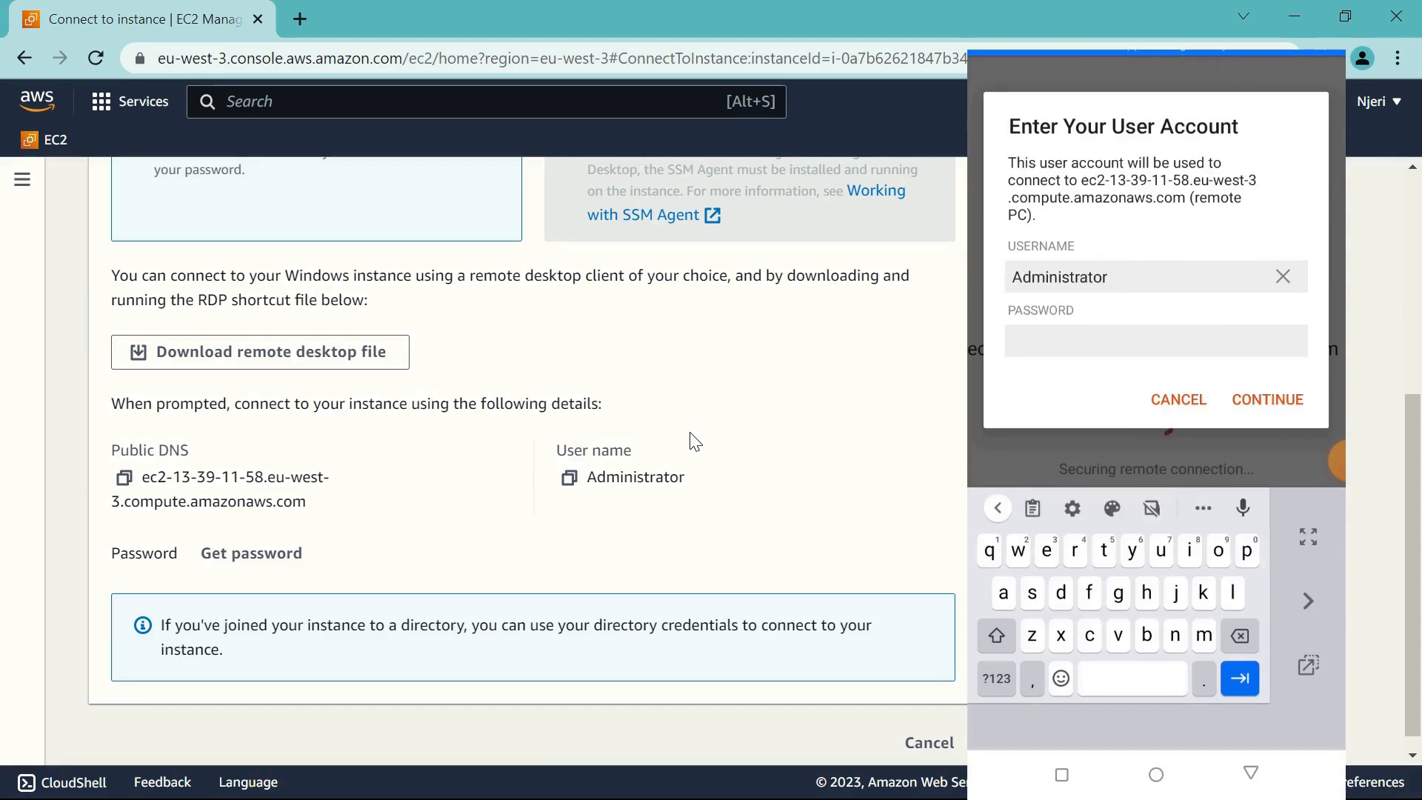
left_click(1152, 340)
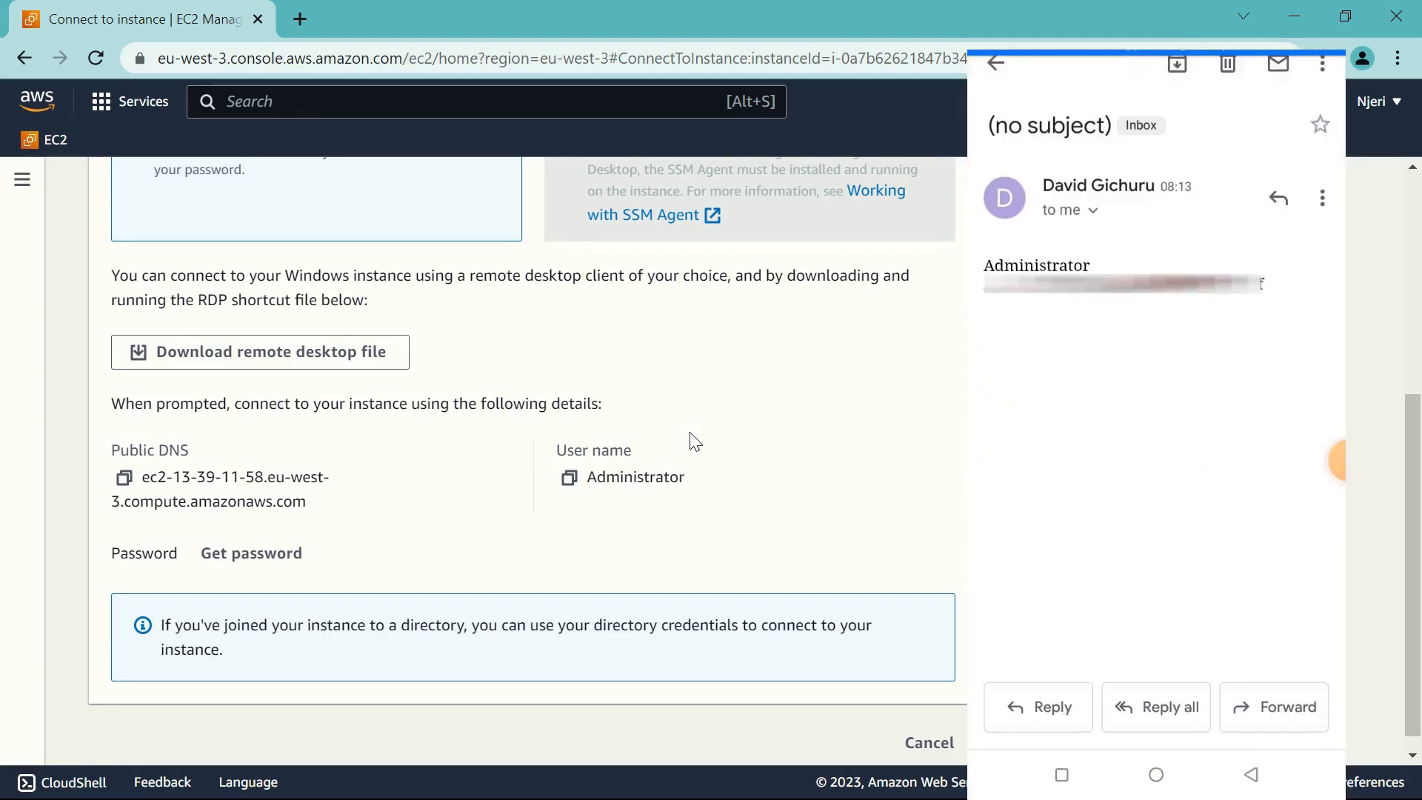
double_click(1124, 282)
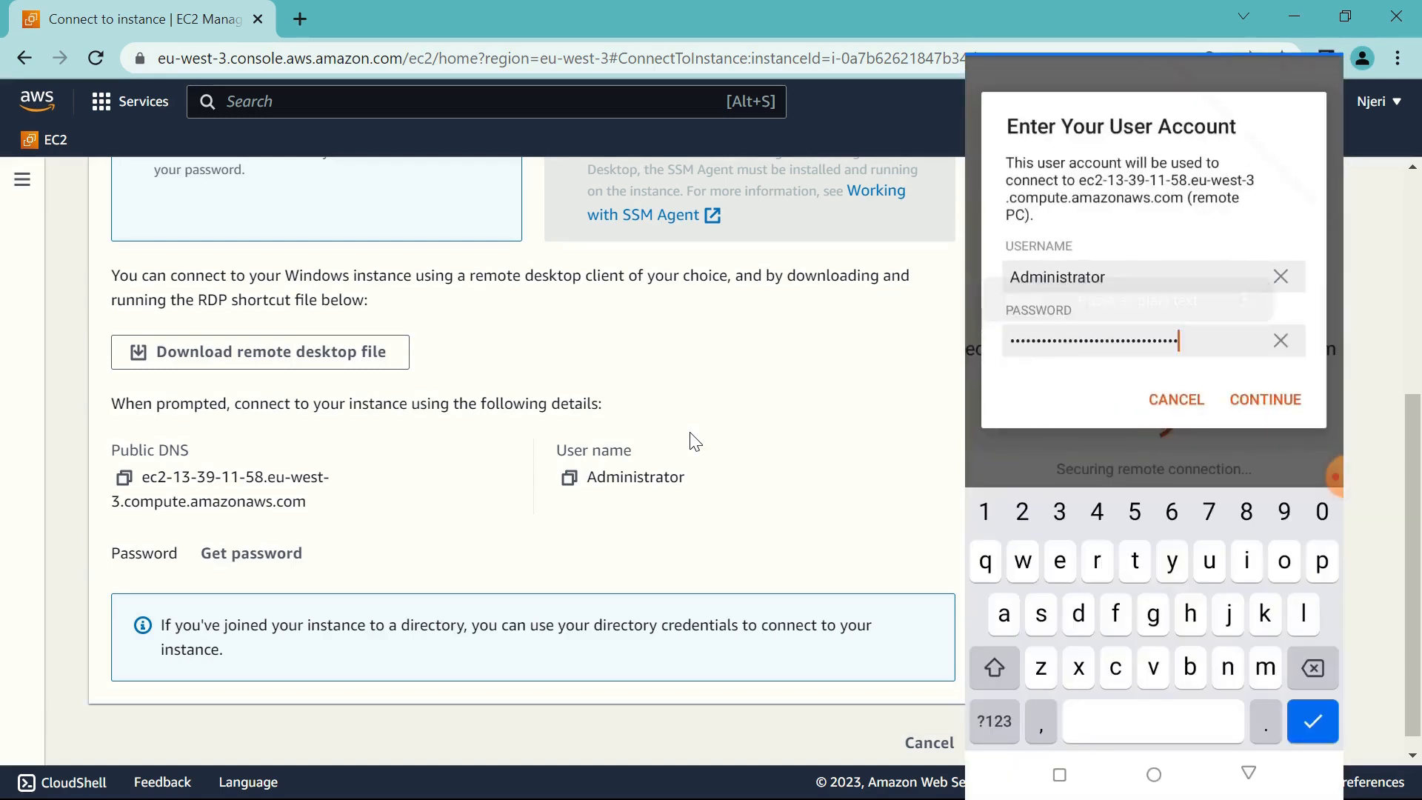
Connect to the EC2 server and close MetaTrader 5's order window to show EURUSD trades
left_click(1264, 399)
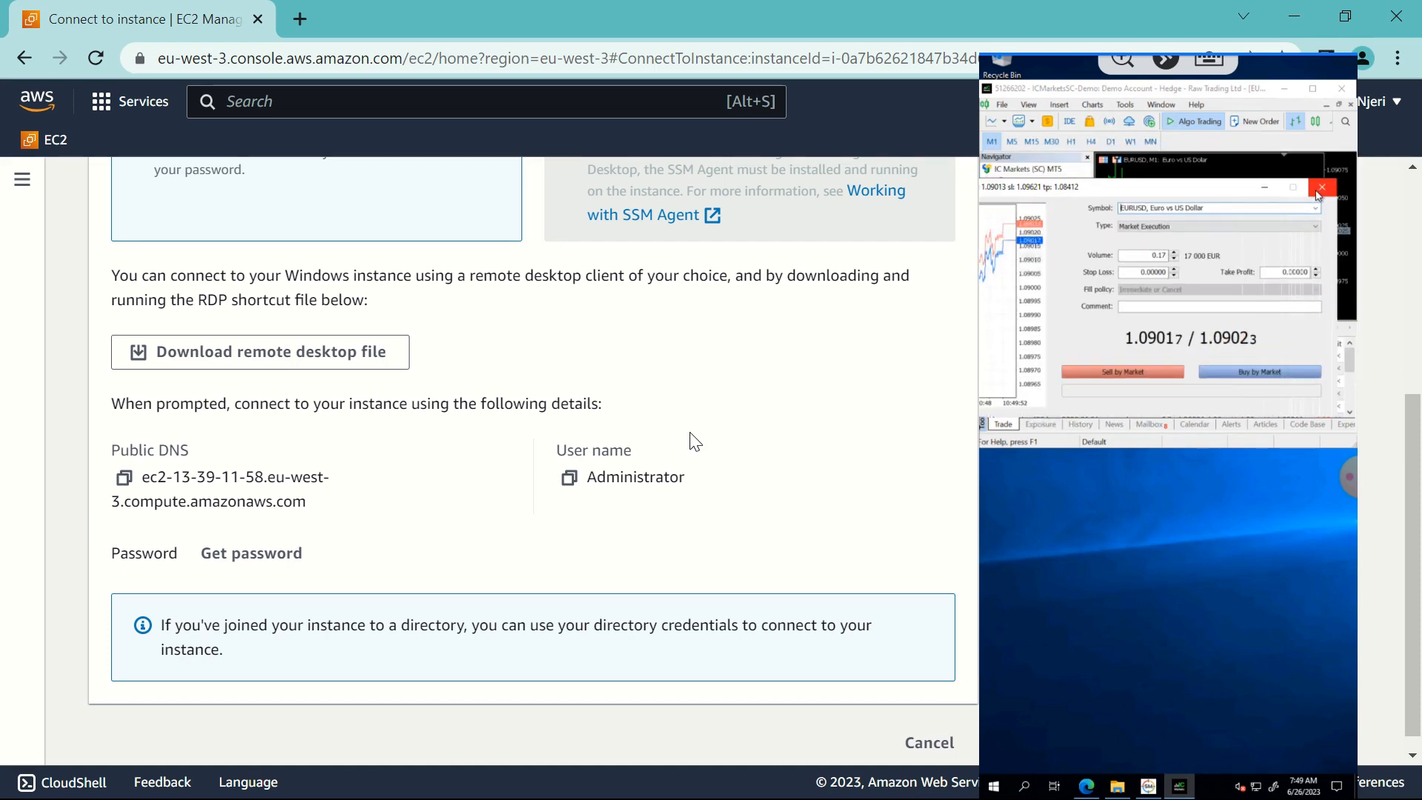
left_click(1321, 186)
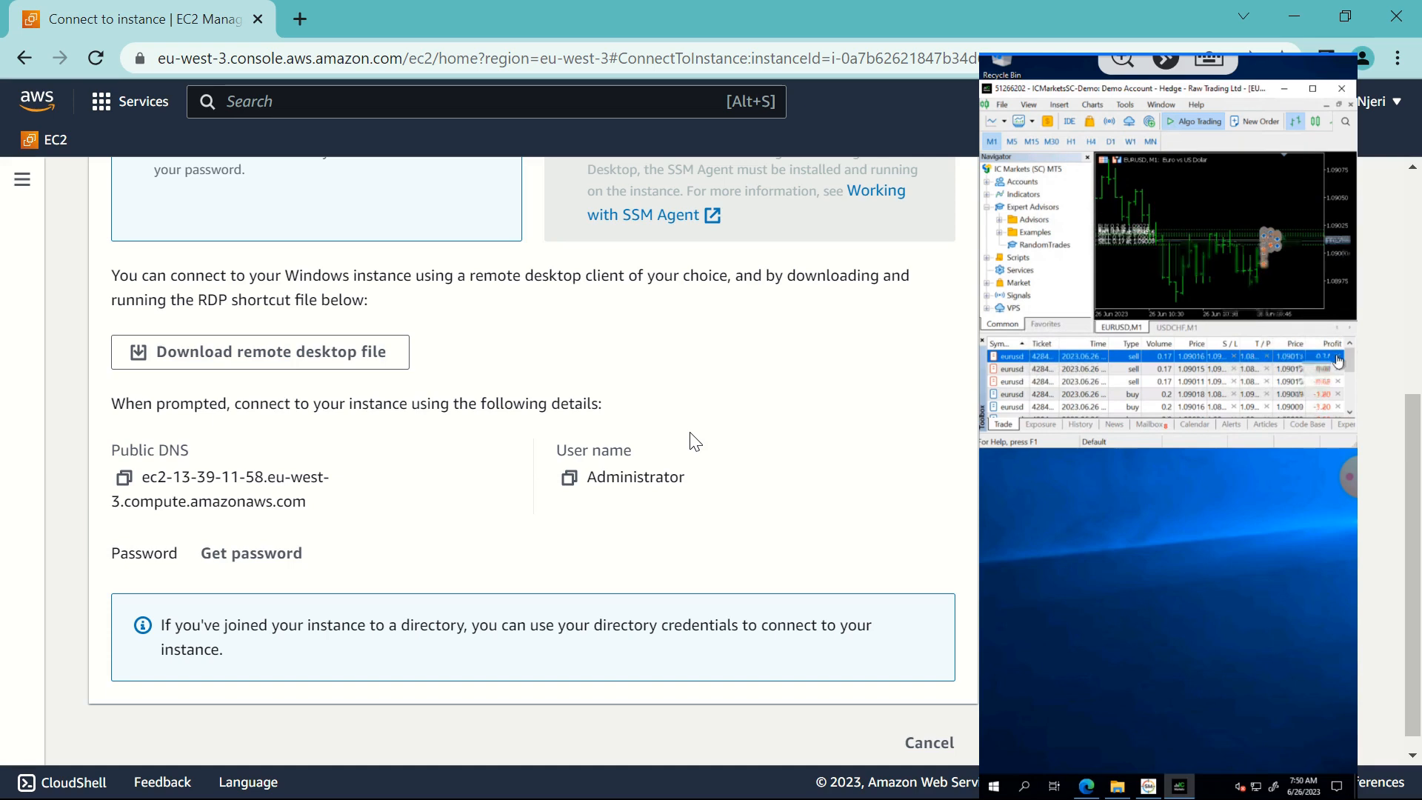